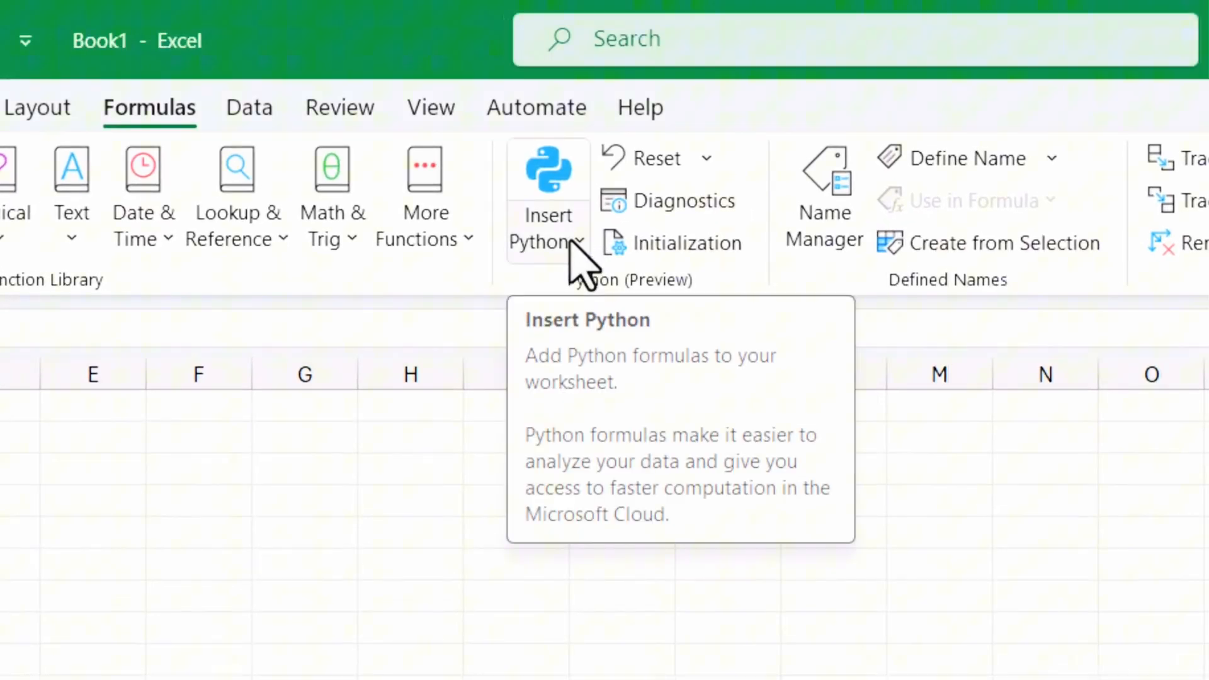
Add the pandas describe sample from the Python in Excel samples to the workbook.
left_click(548, 183)
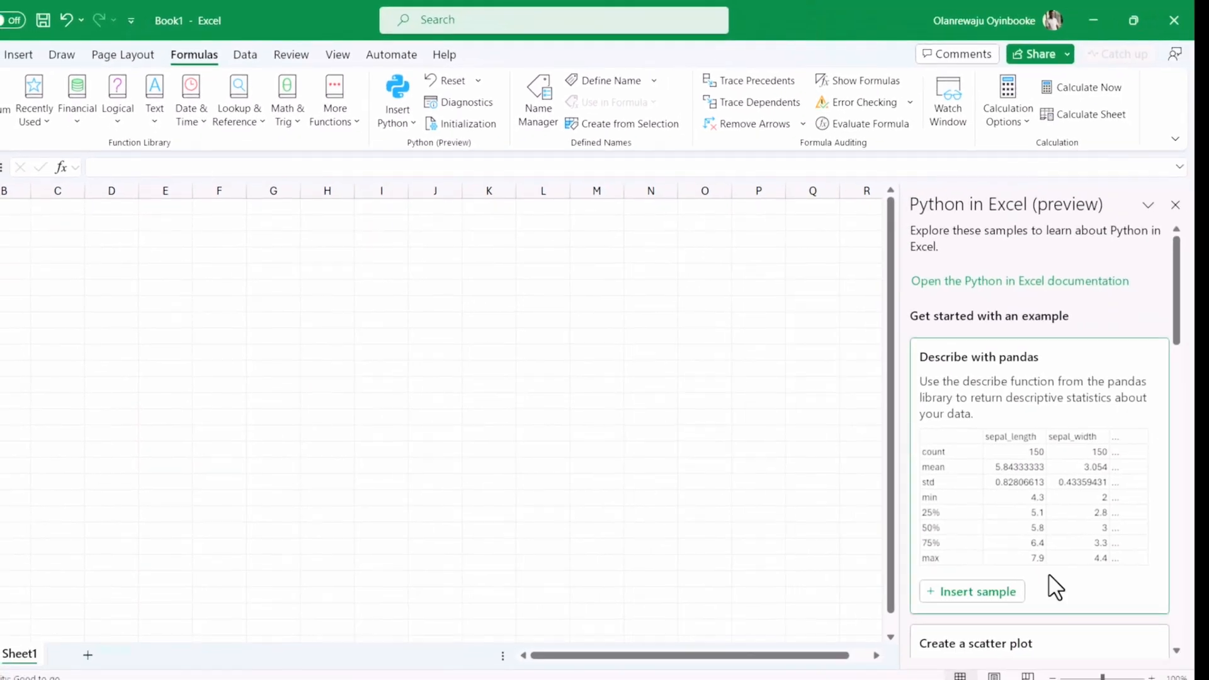
left_click(972, 592)
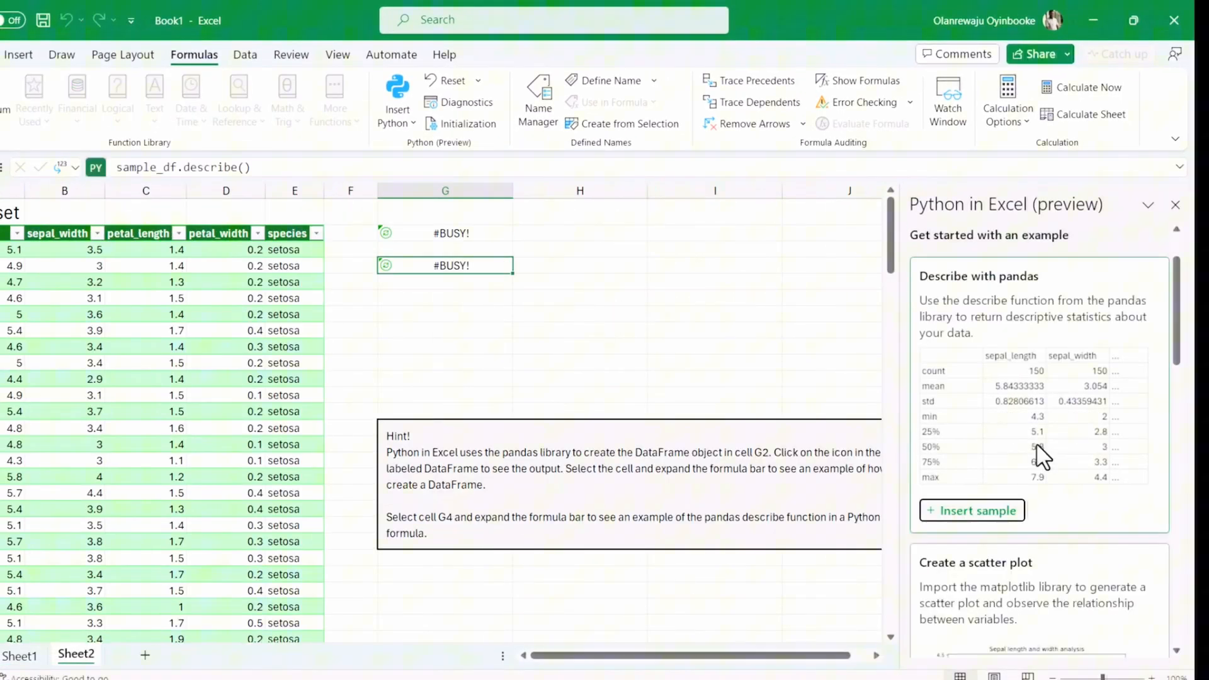
scroll("down", 3)
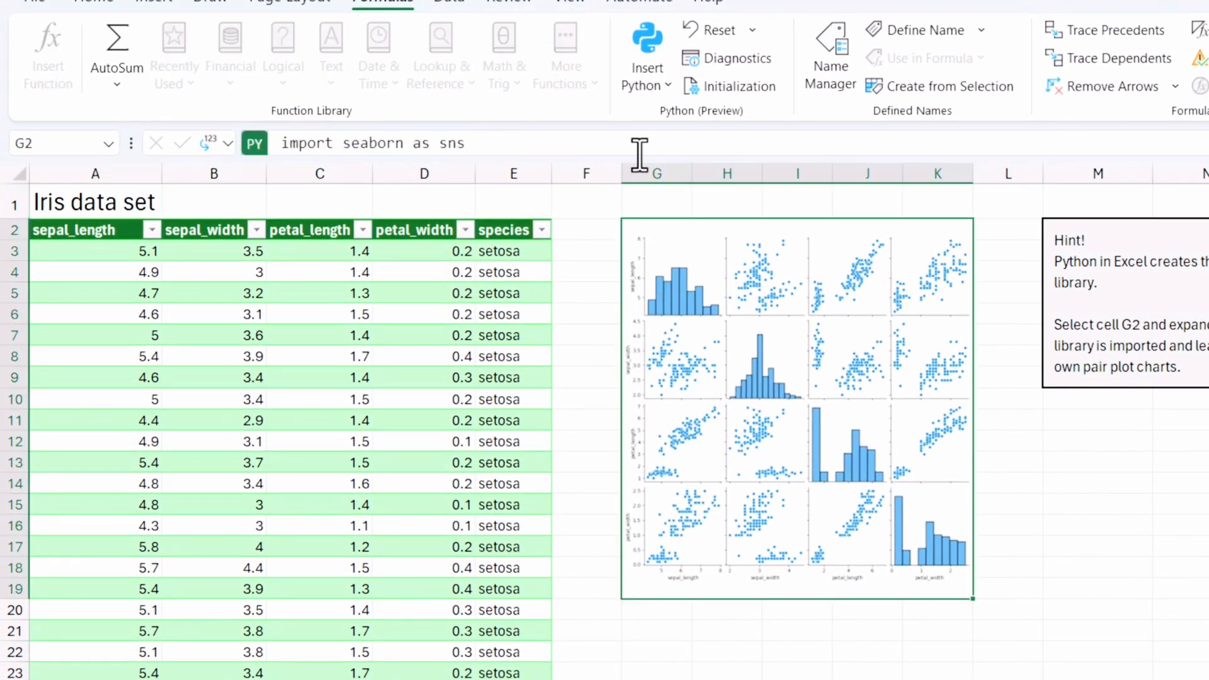
mouse_move(632, 156)
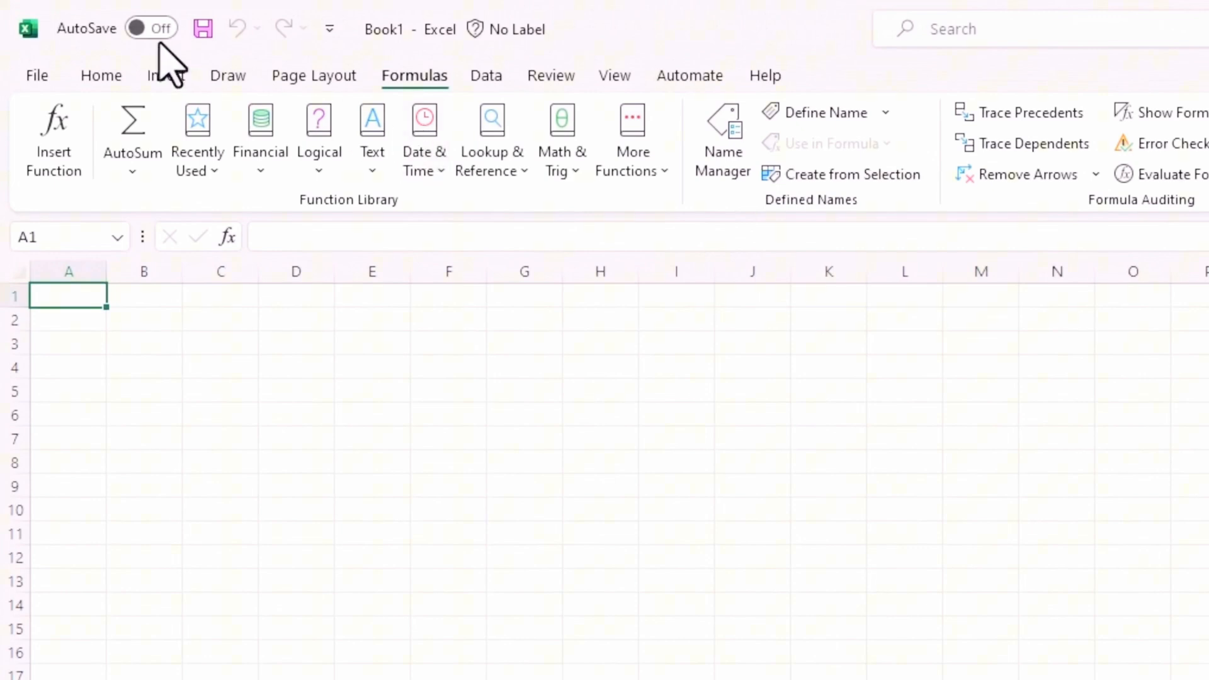
Start Update Now from the Account page's Update Options, letting the updater close Excel.
left_click(37, 76)
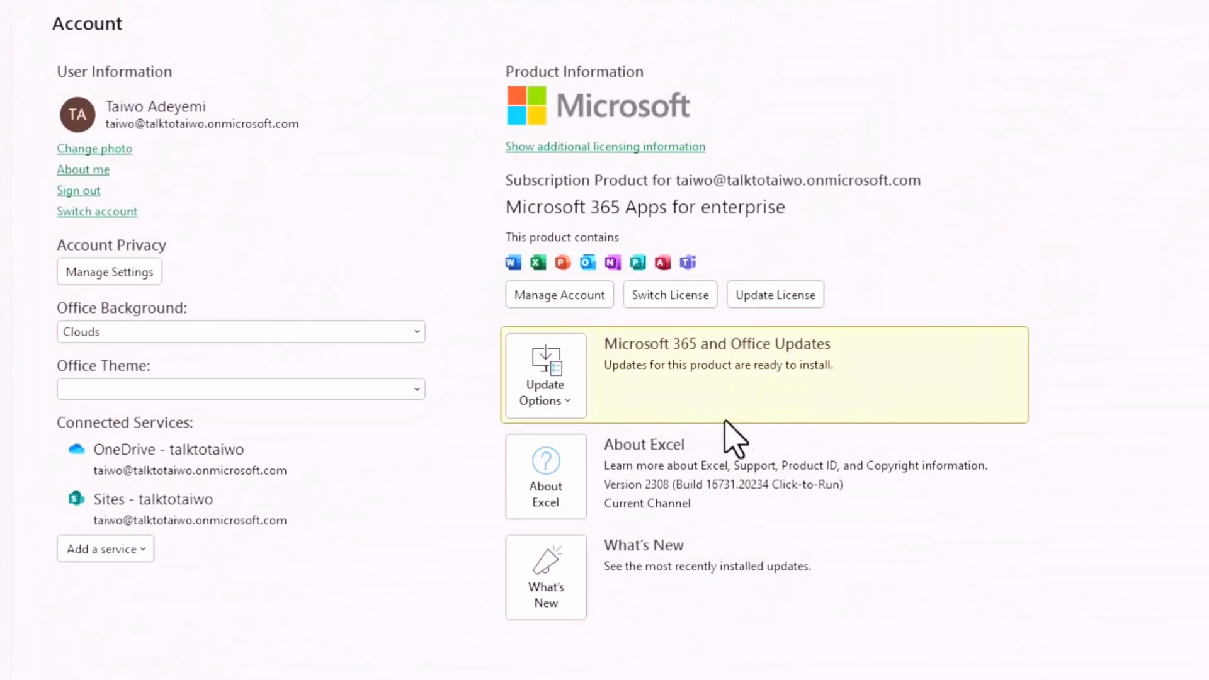
mouse_move(748, 488)
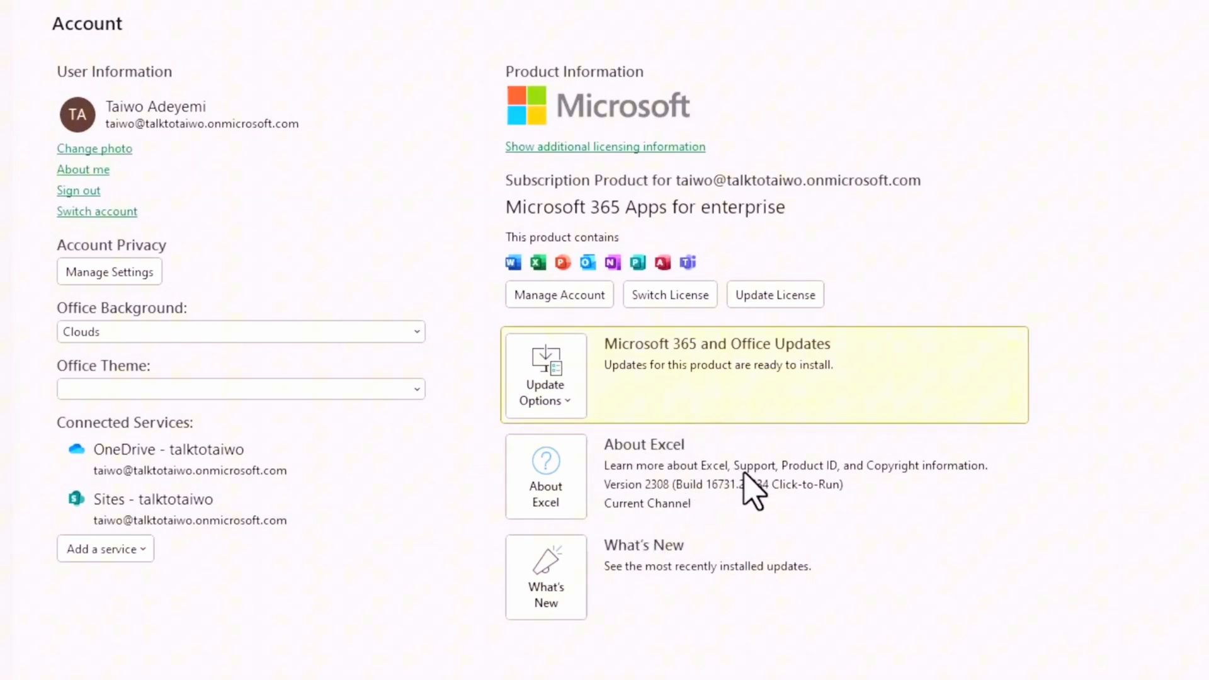
mouse_move(705, 476)
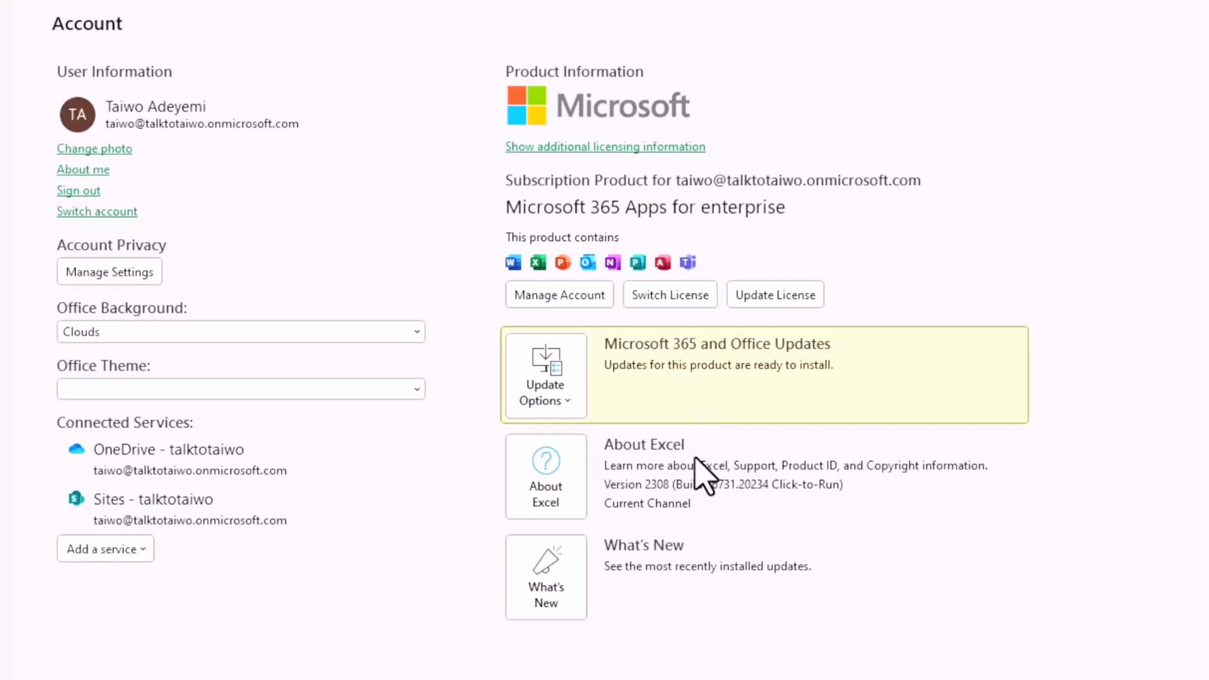
left_click(544, 377)
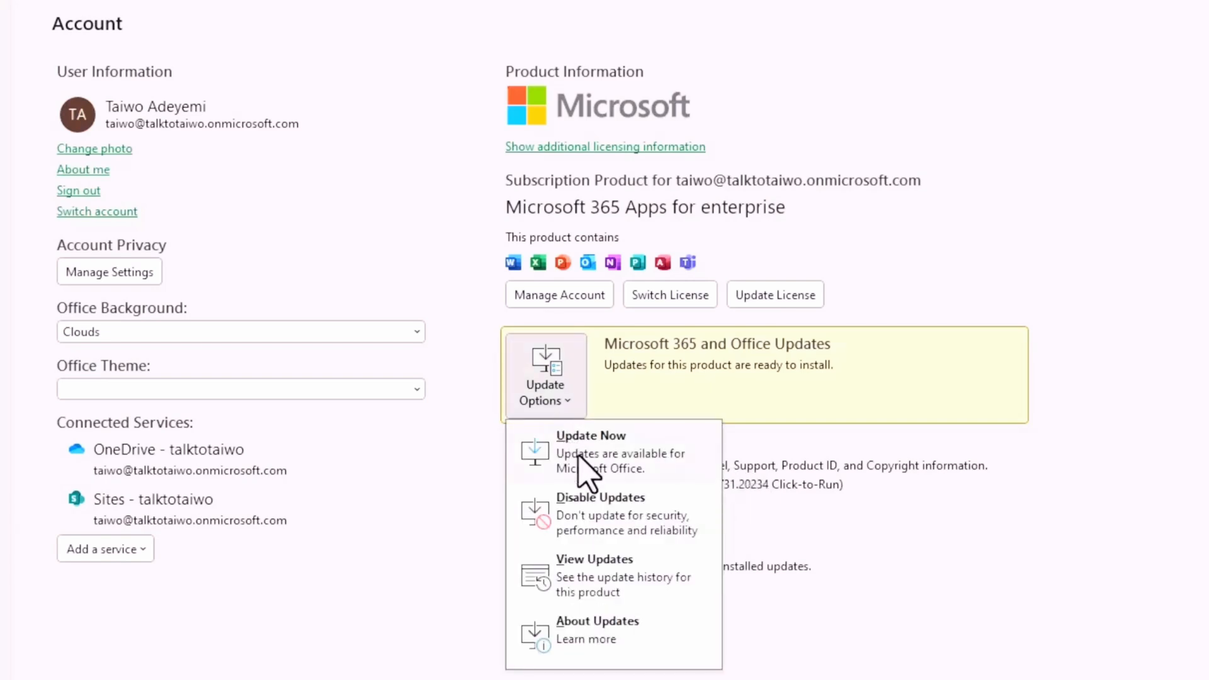
left_click(544, 375)
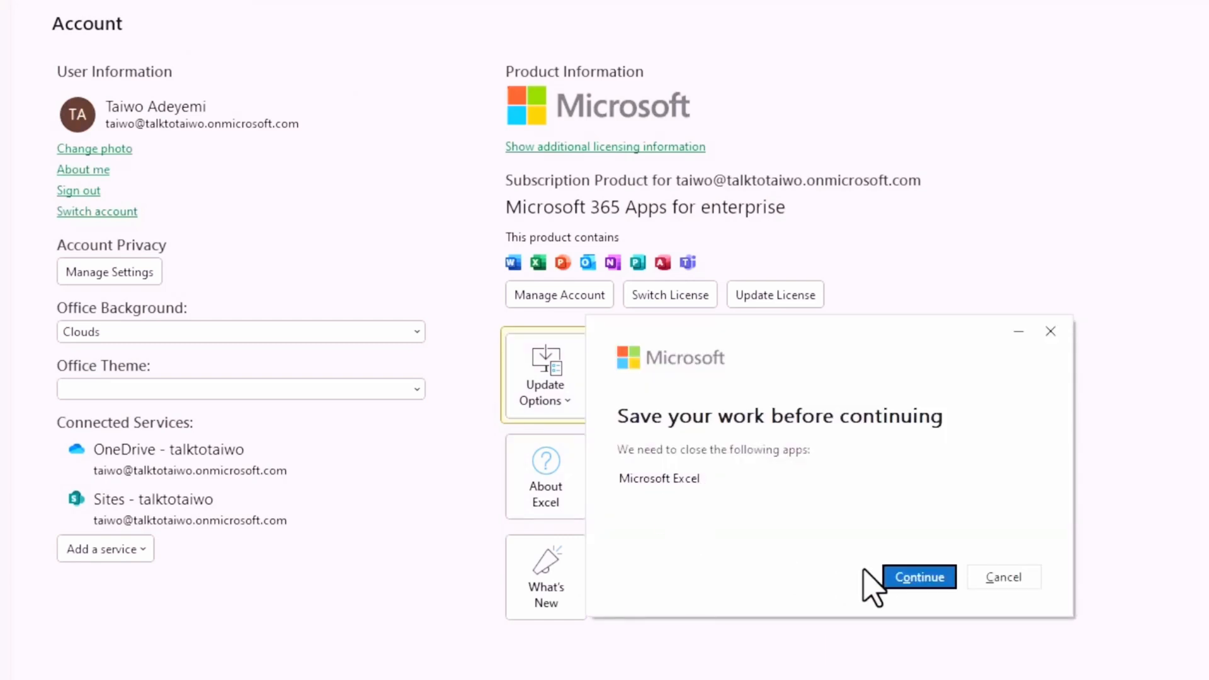
left_click(919, 576)
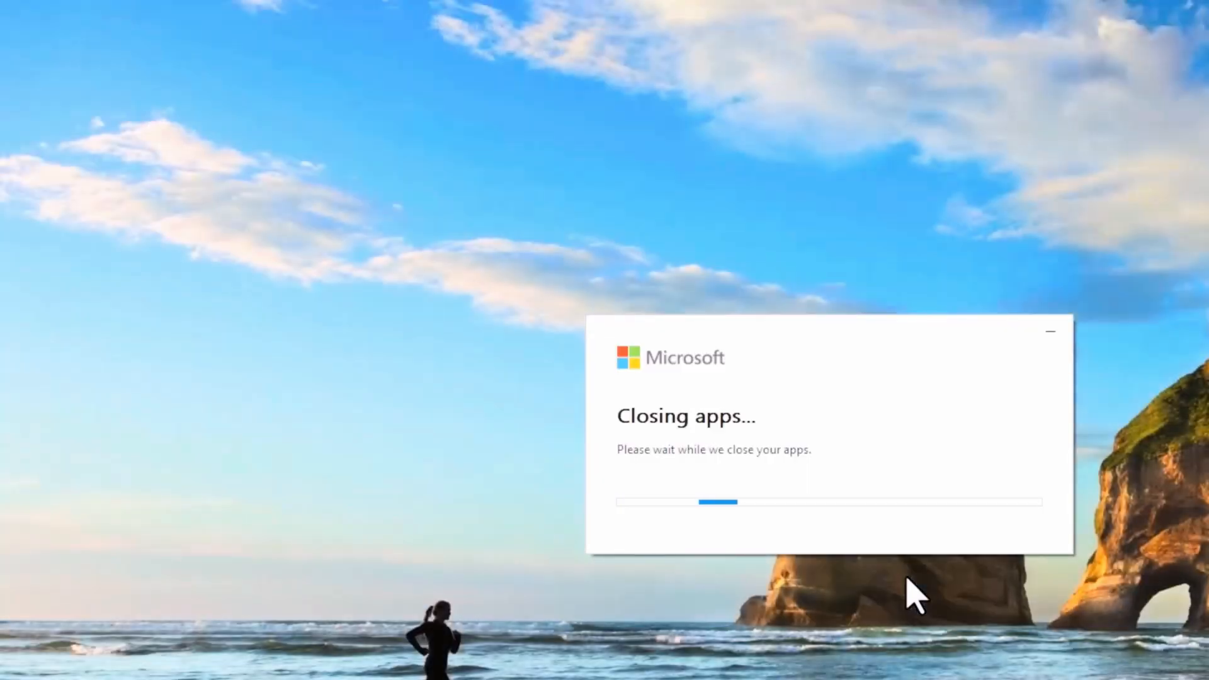
mouse_move(448, 249)
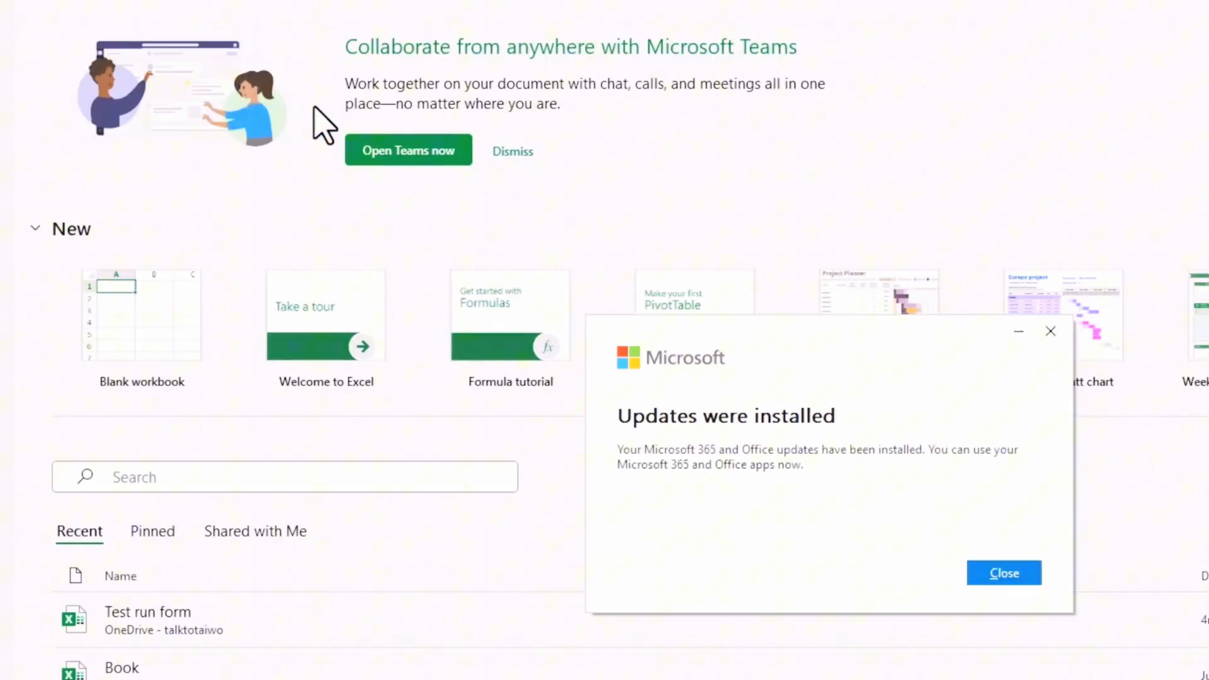
mouse_move(975, 501)
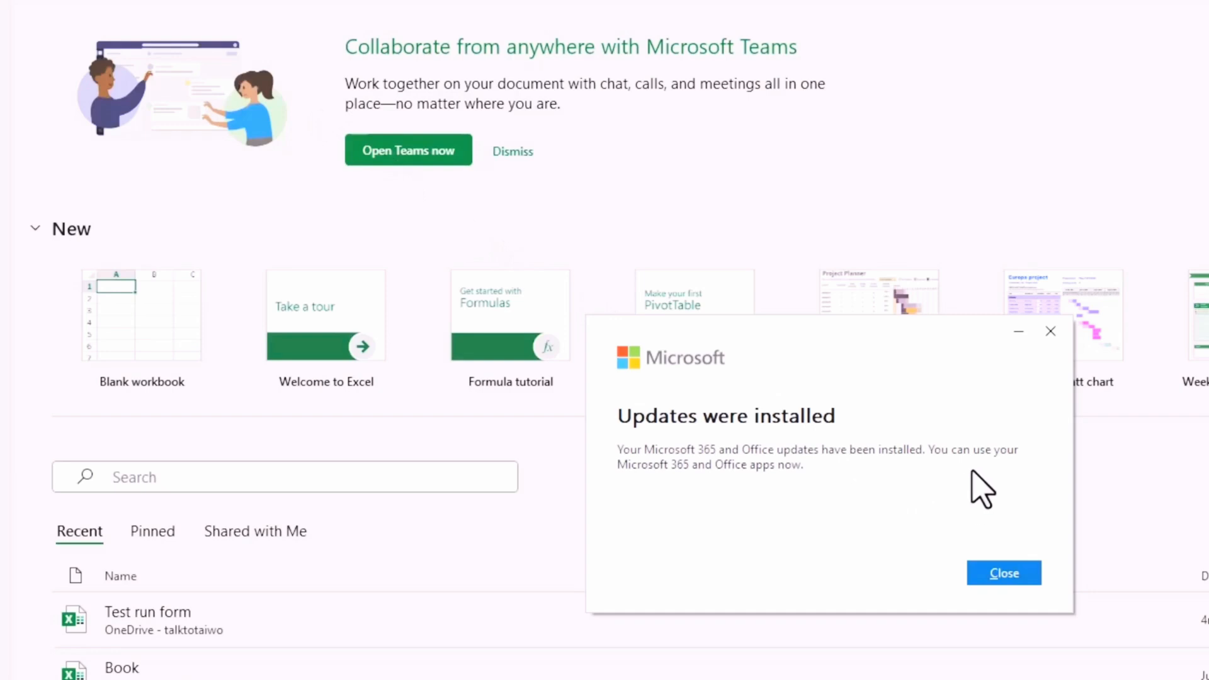
mouse_move(1005, 562)
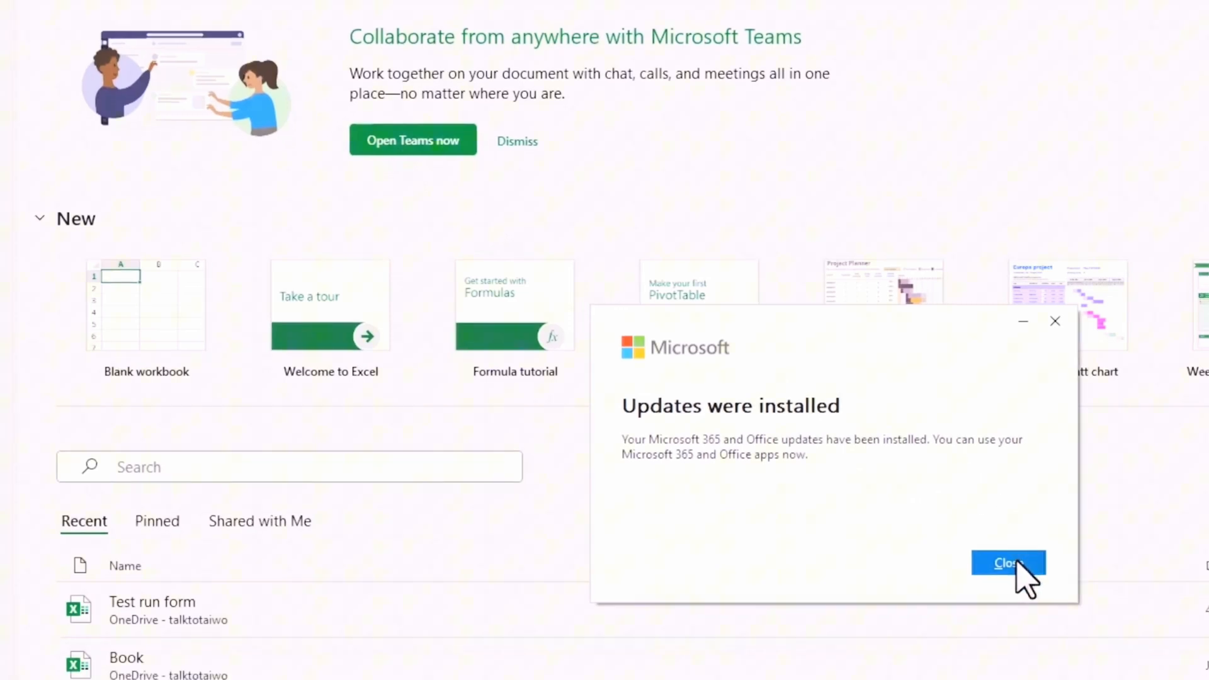
Dismiss the 'Updates were installed' message once the updater finishes.
left_click(1008, 563)
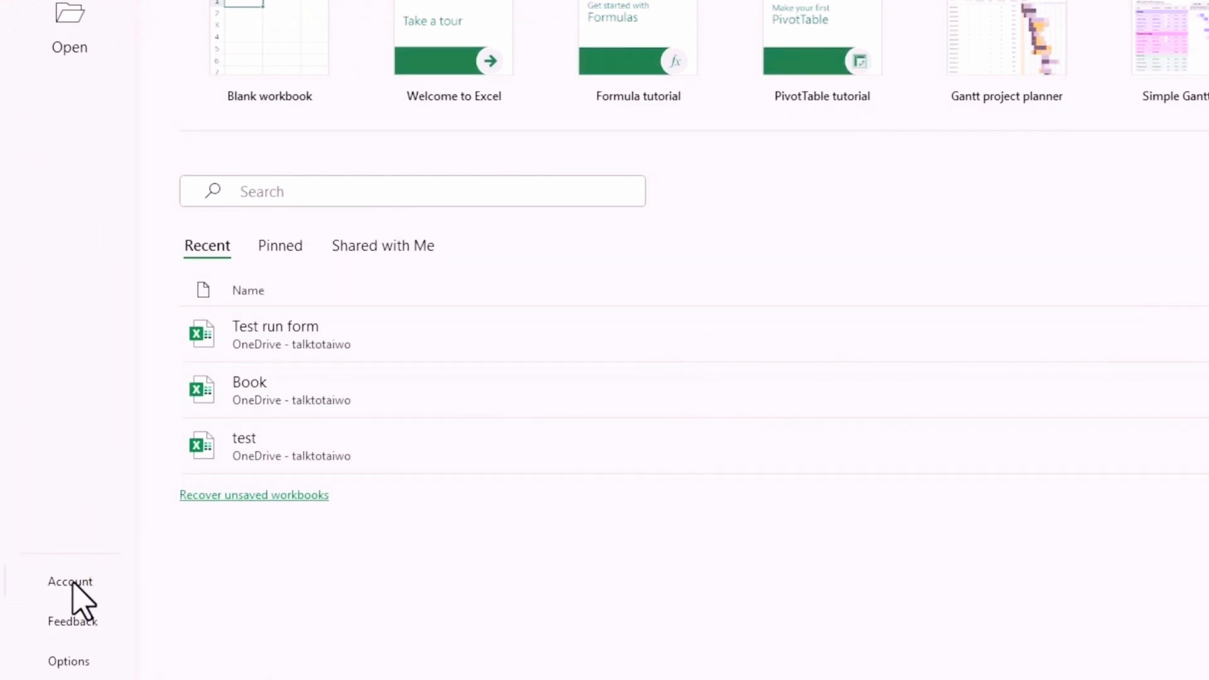
Show the Microsoft 365 Insider options on the Account page.
left_click(69, 582)
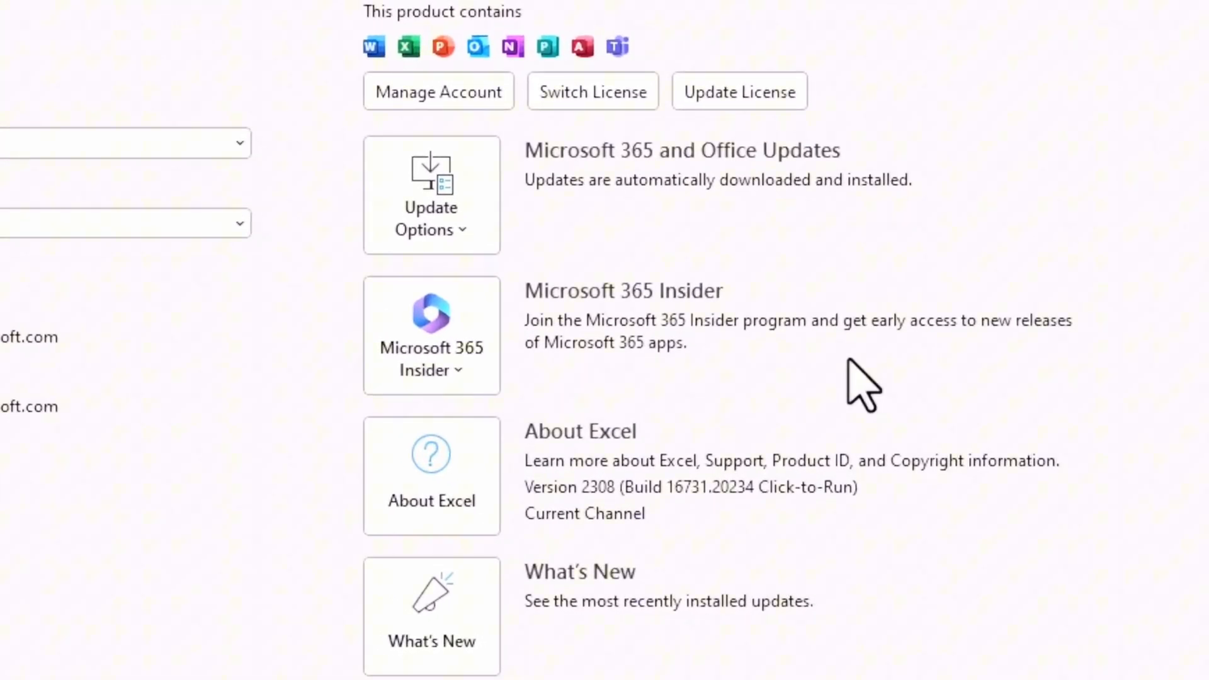
left_click(431, 370)
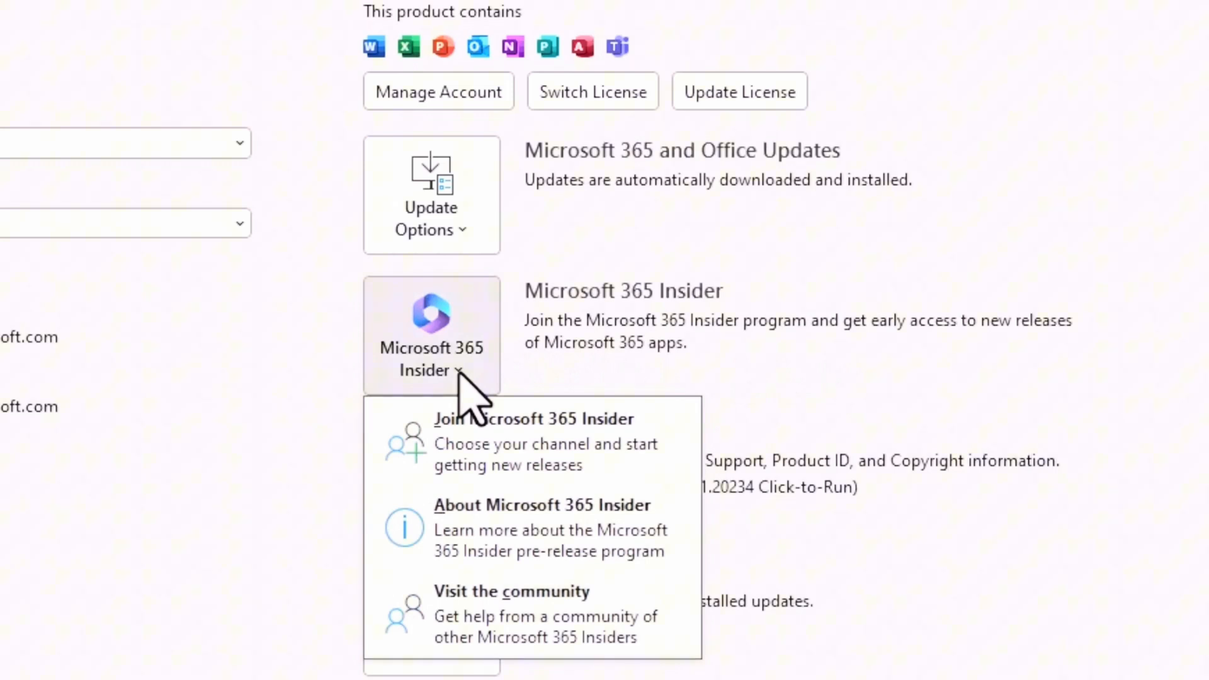
mouse_move(555, 466)
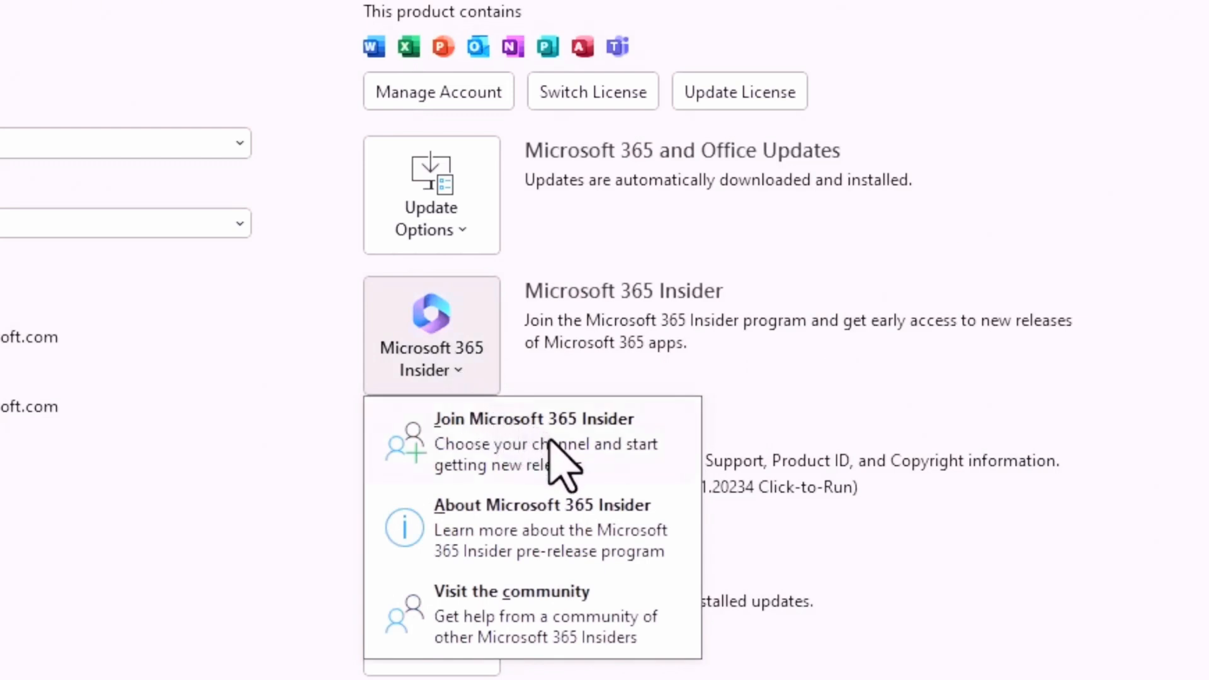
Join Microsoft 365 Insider on the Beta Channel with Sign me up and terms agreement ticked.
left_click(534, 419)
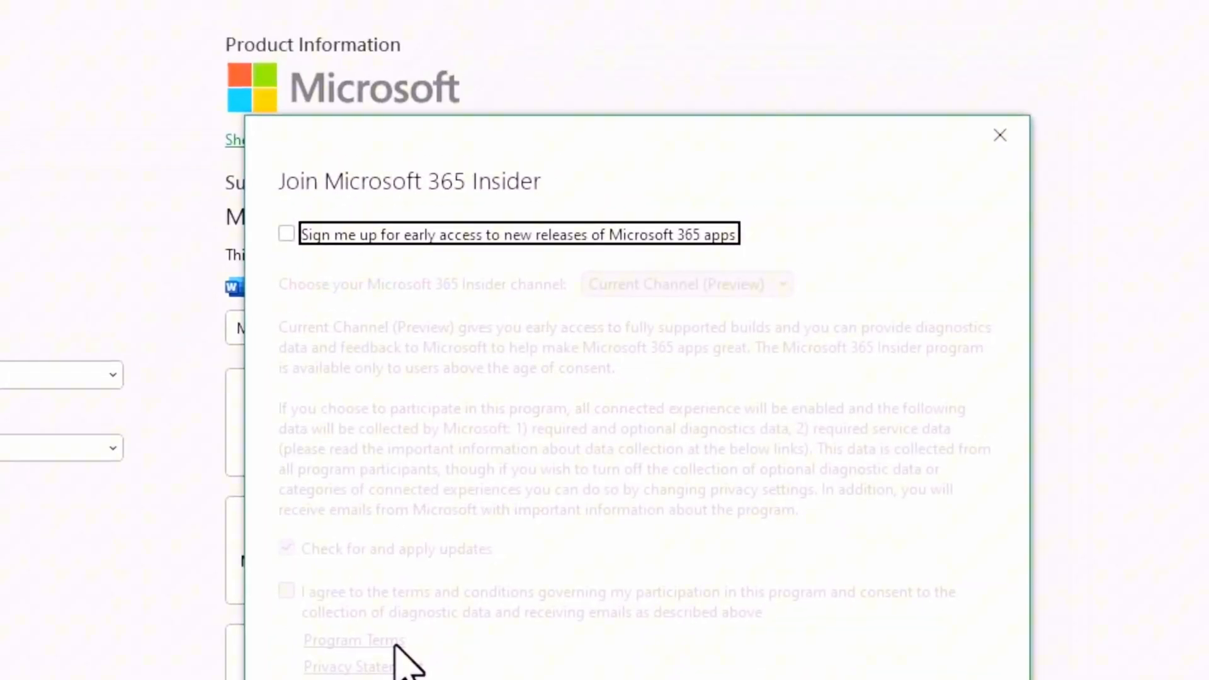
mouse_move(288, 255)
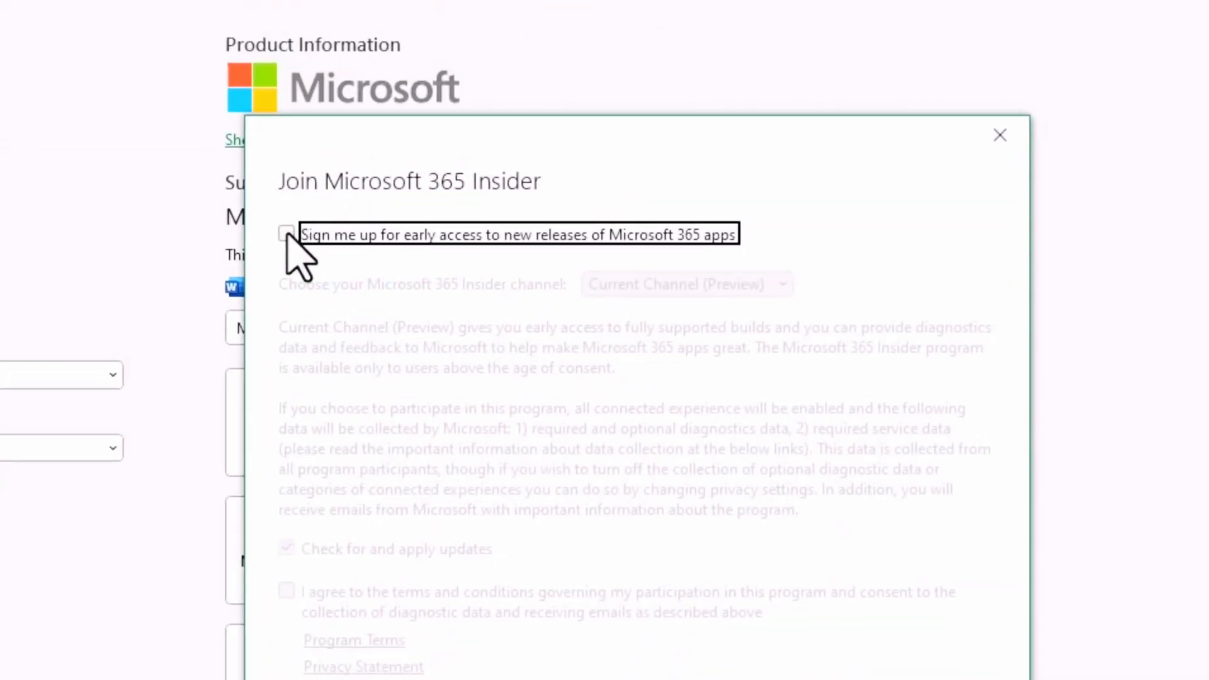
left_click(287, 234)
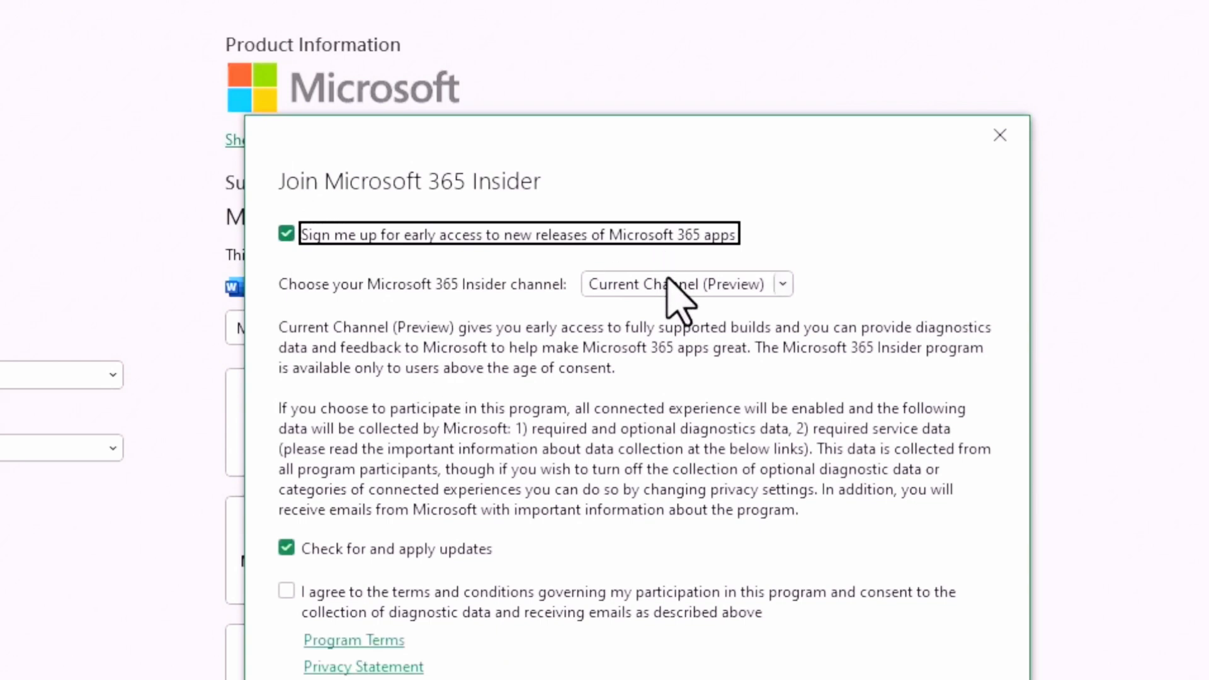
left_click(783, 284)
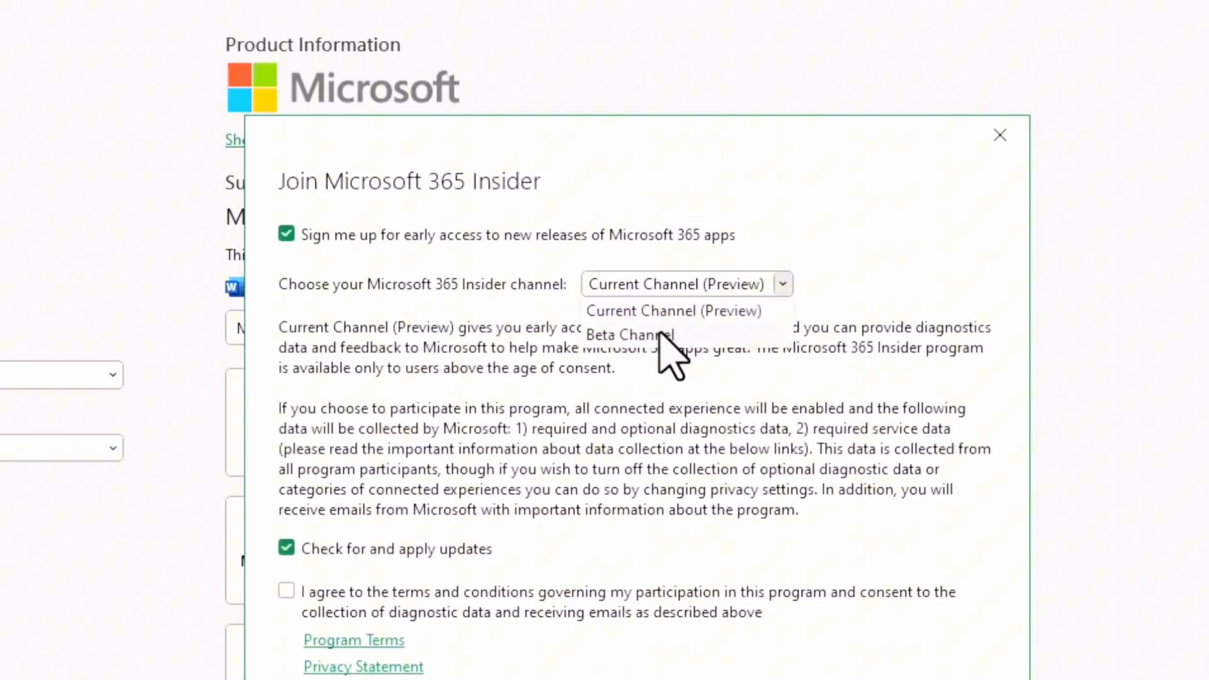
left_click(629, 335)
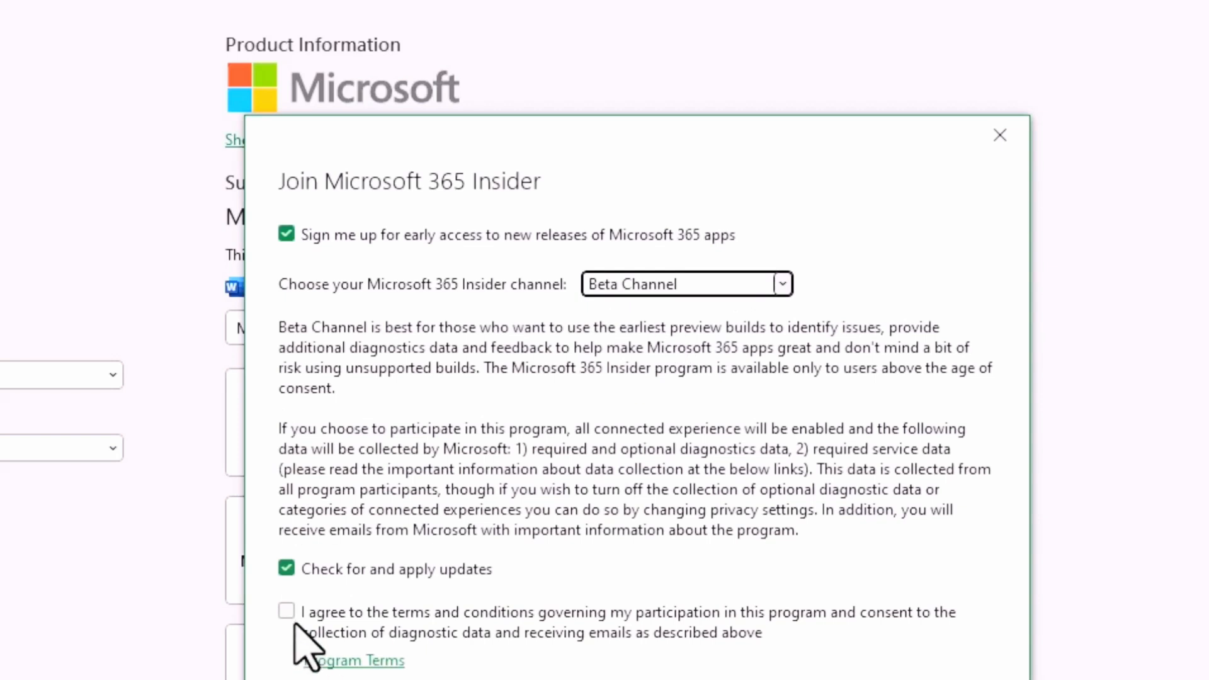
left_click(289, 611)
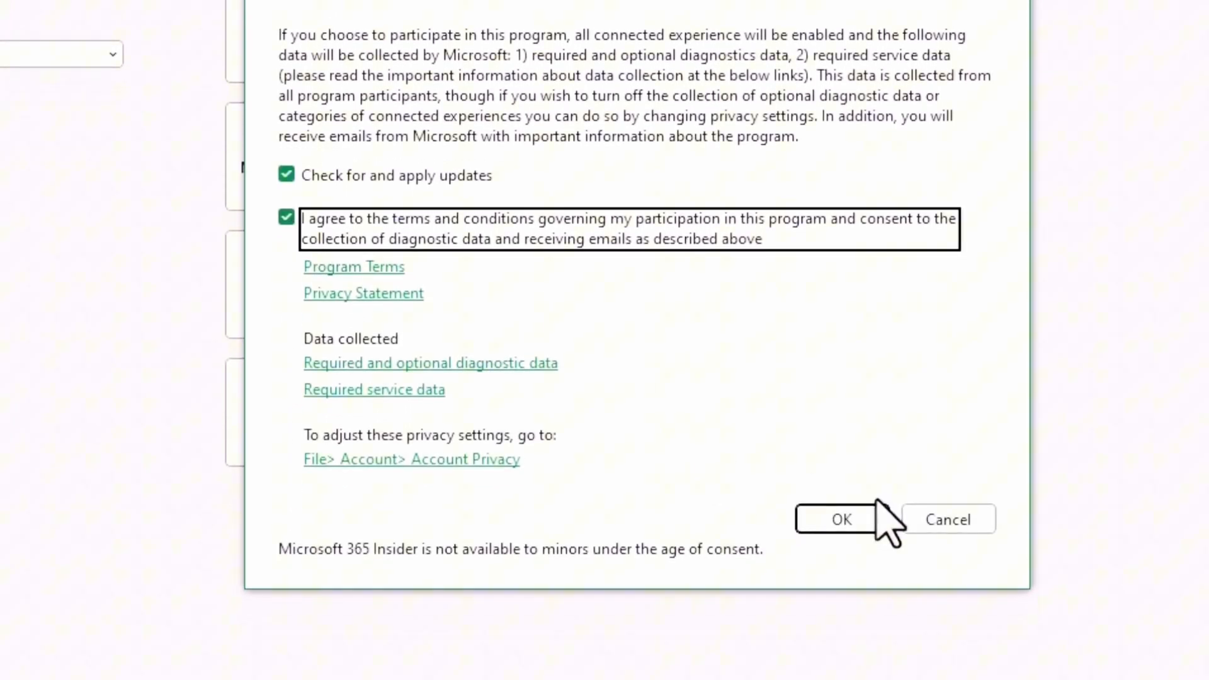
left_click(842, 519)
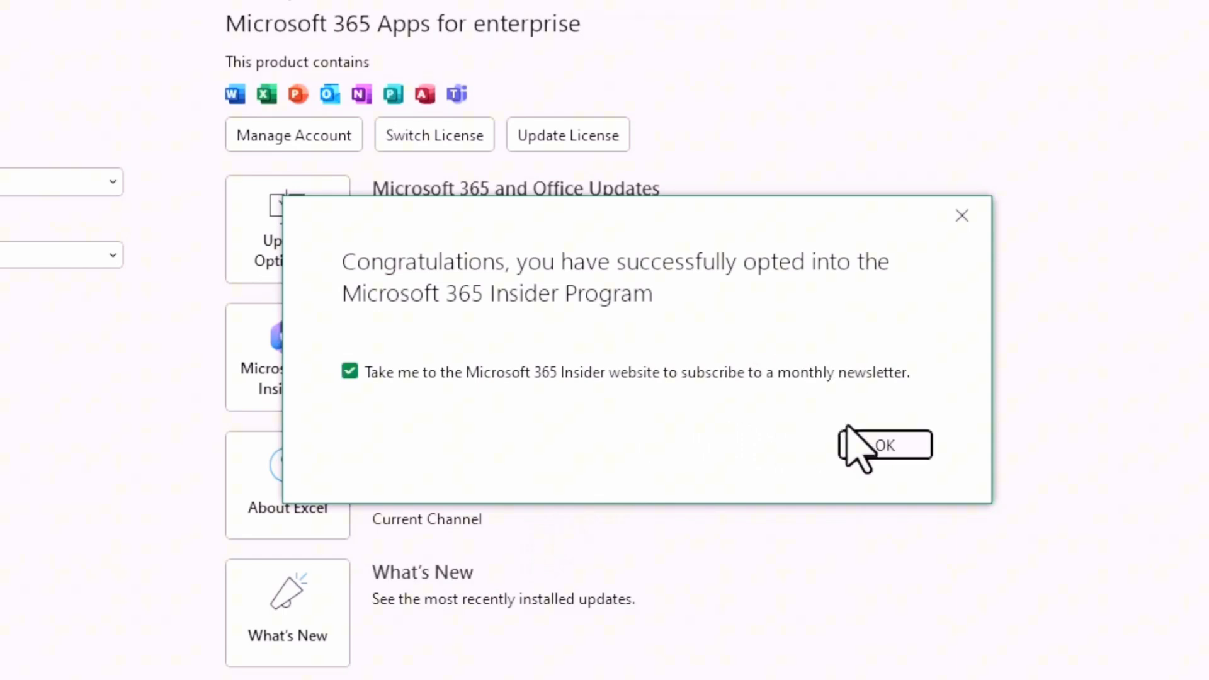
Close the Insider congratulations dialog and return to the Excel start page.
left_click(886, 445)
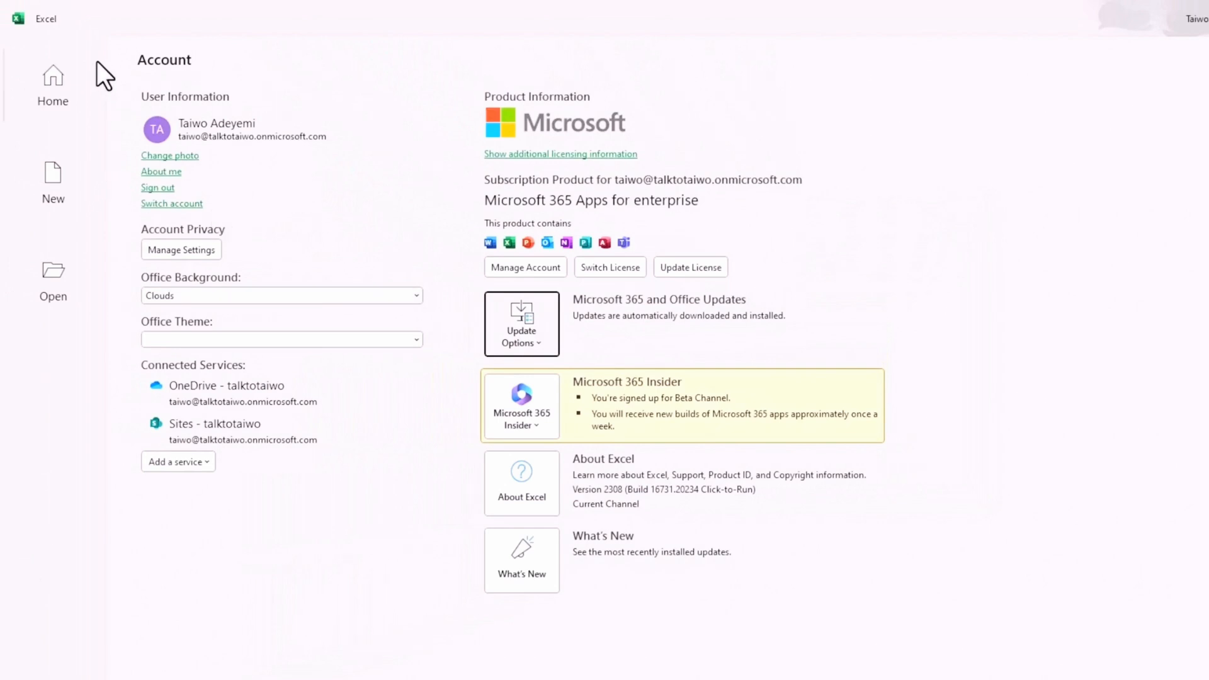
left_click(52, 83)
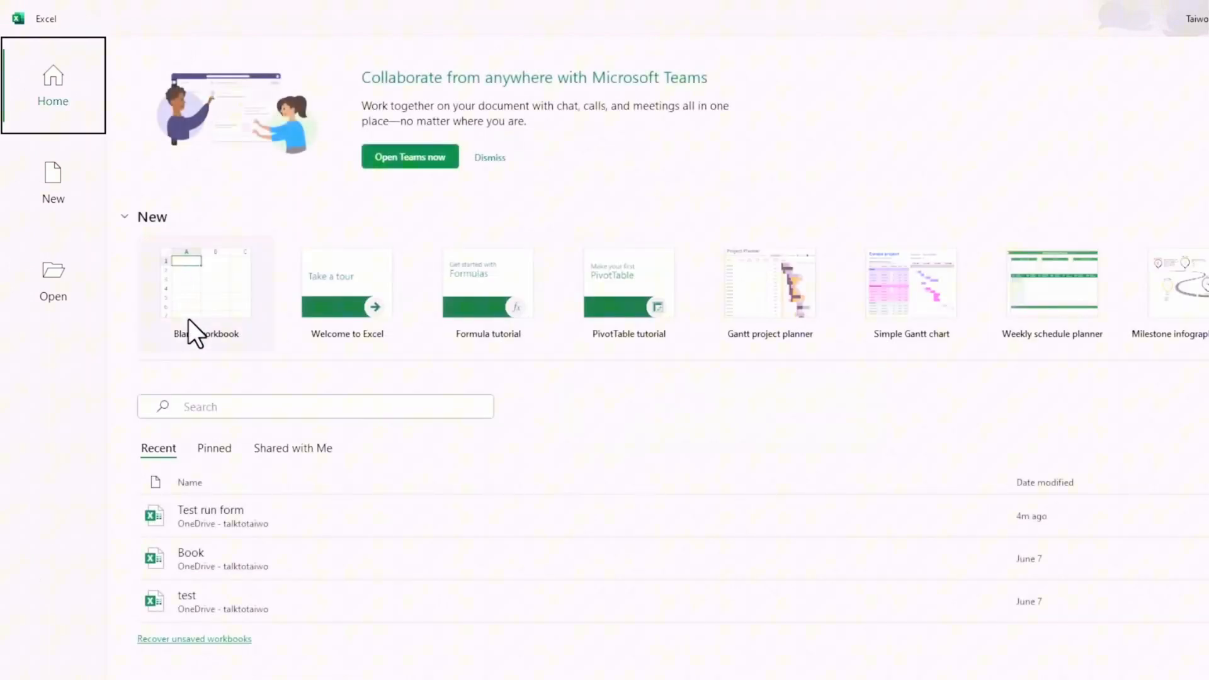
left_click(206, 284)
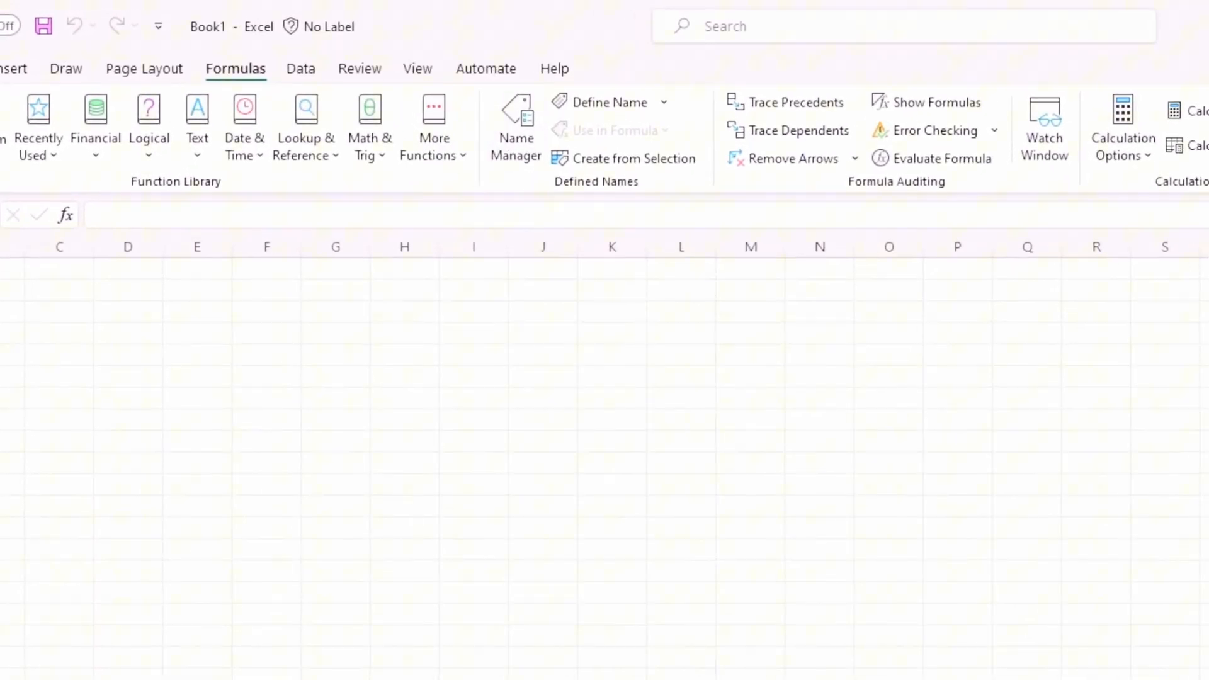
mouse_move(551, 170)
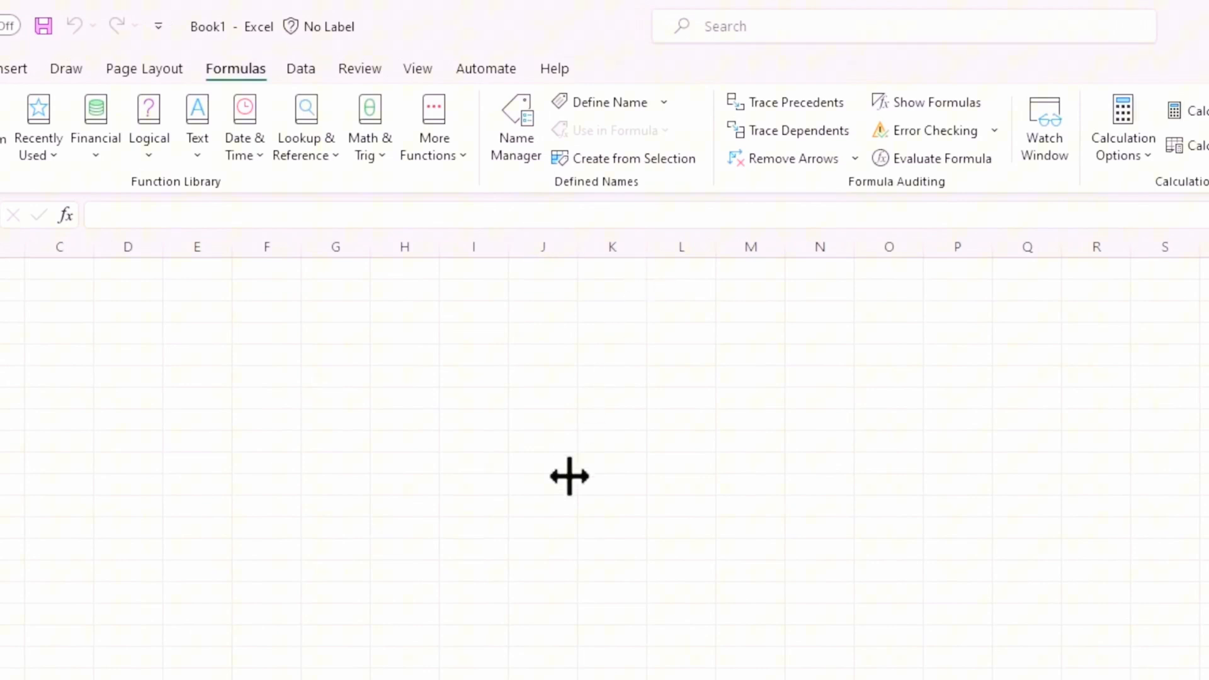
mouse_move(613, 458)
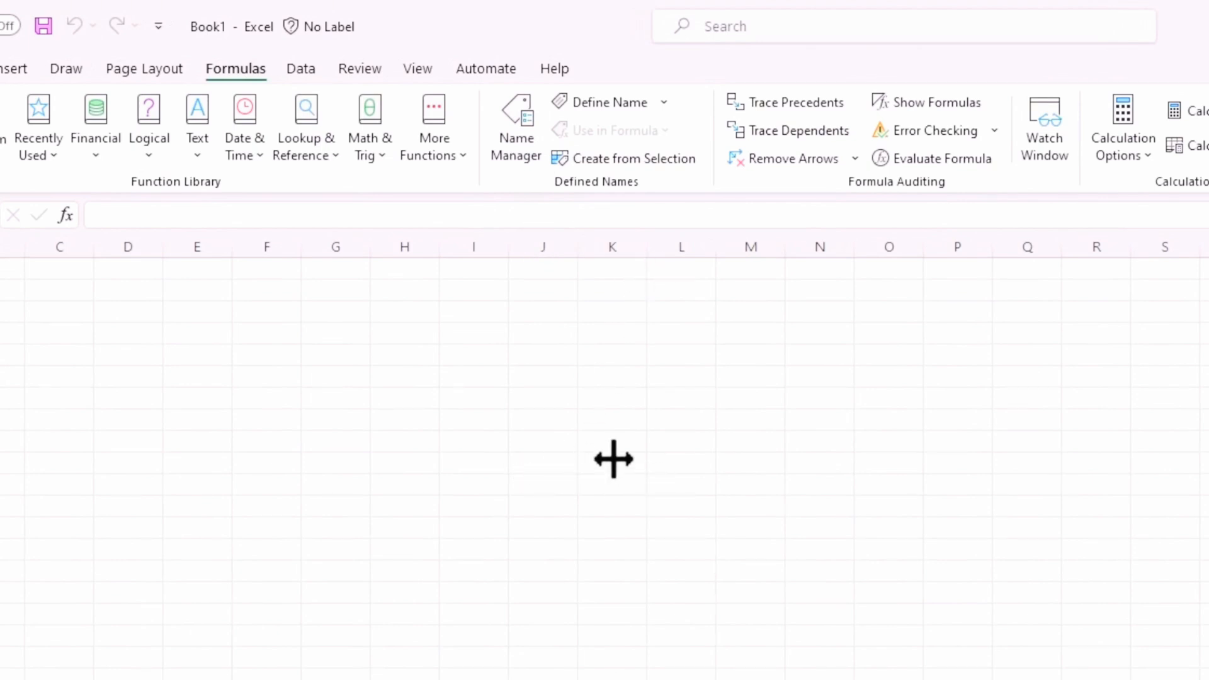
mouse_move(488, 534)
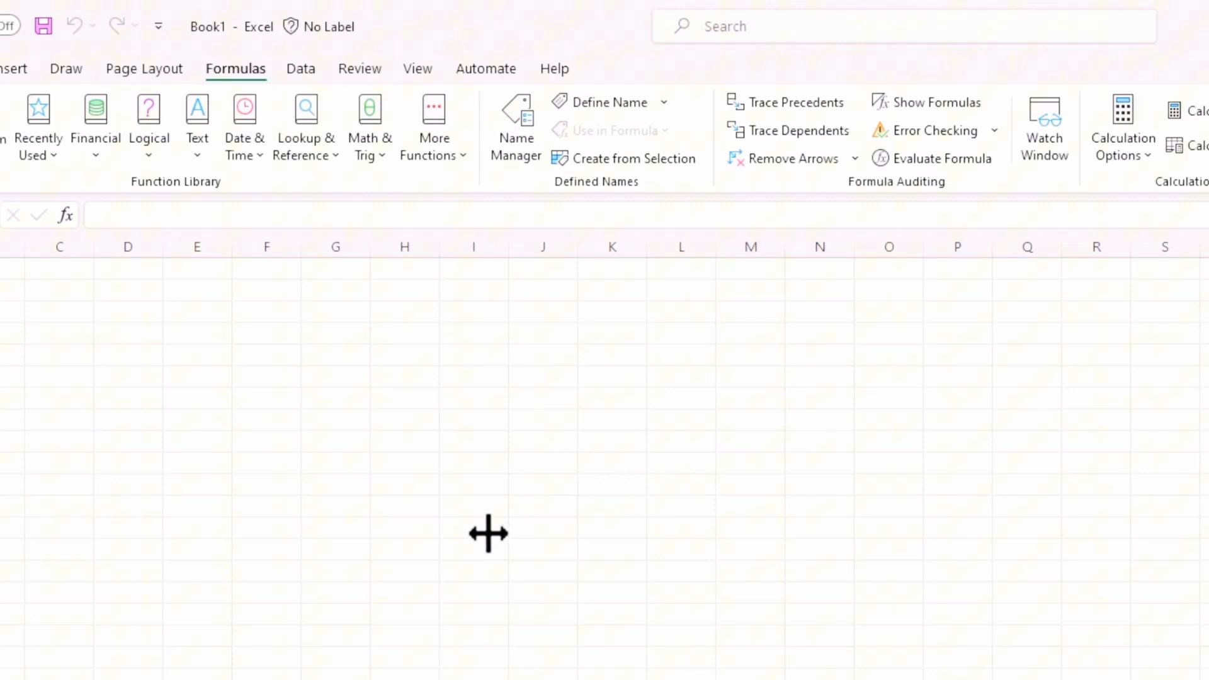
mouse_move(624, 568)
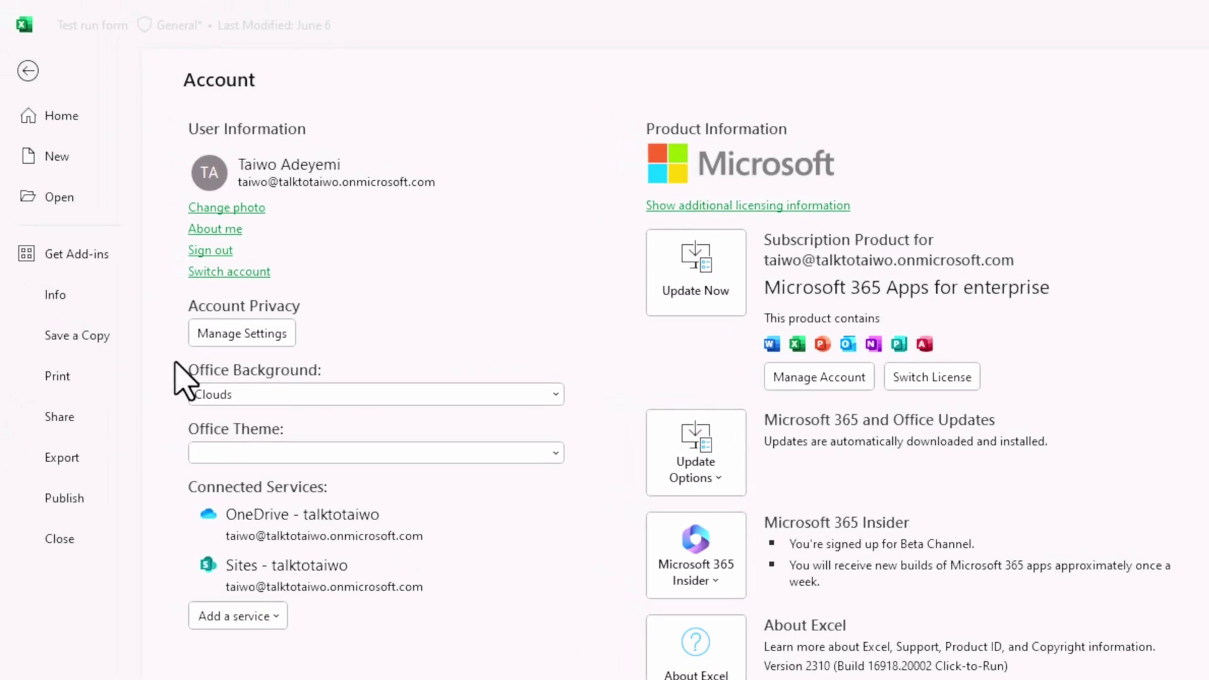
mouse_move(28, 73)
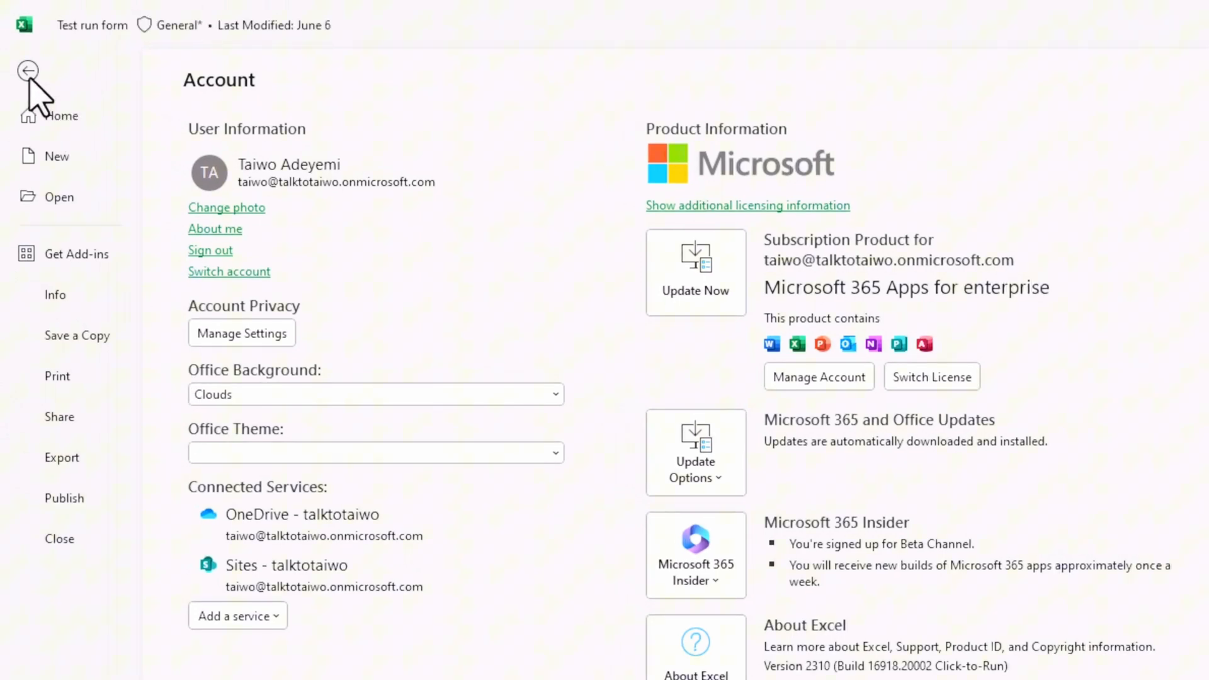
left_click(29, 72)
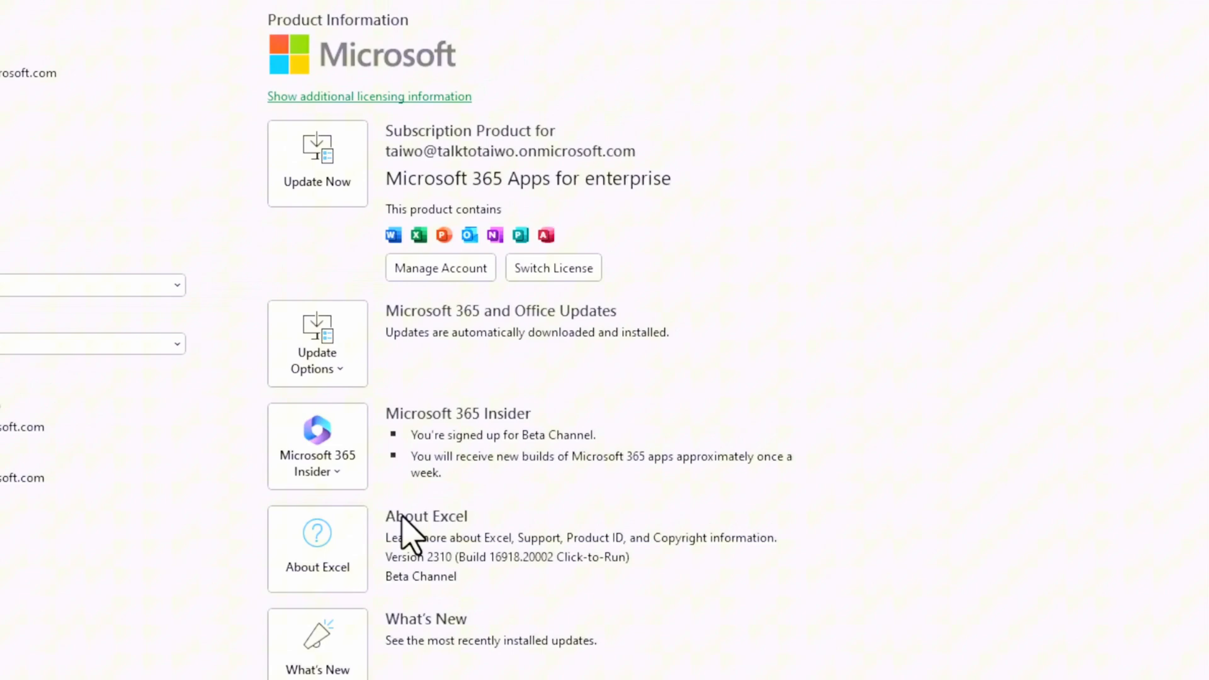
mouse_move(952, 579)
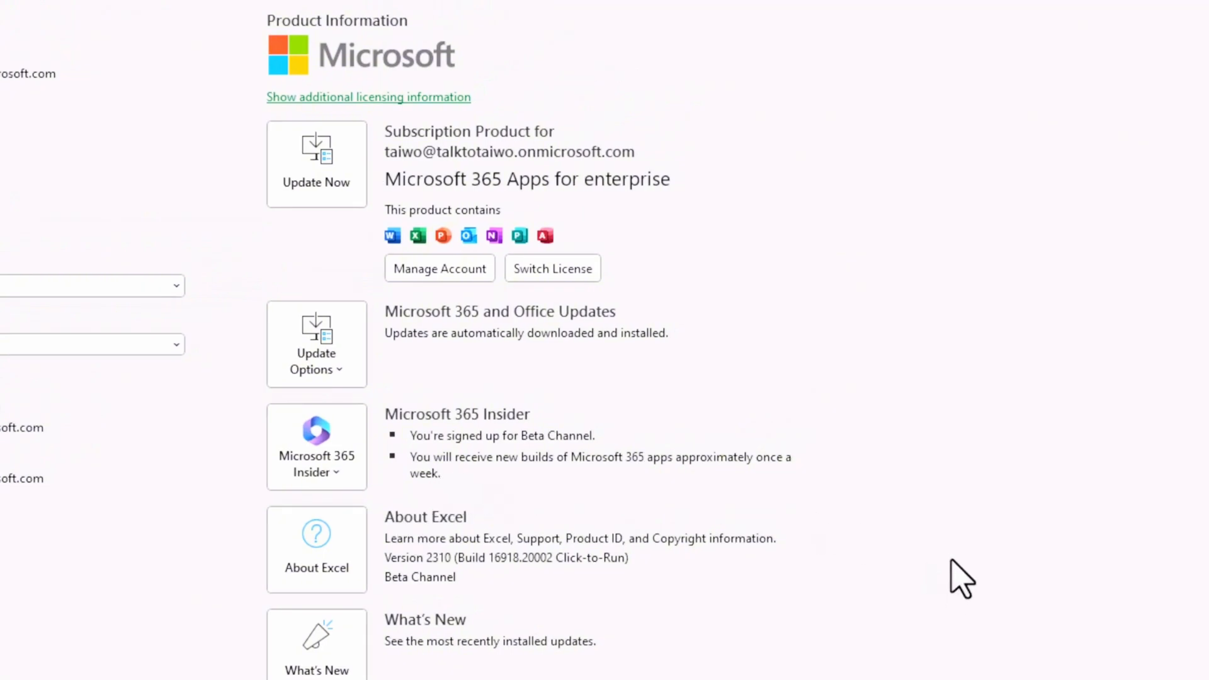
mouse_move(513, 394)
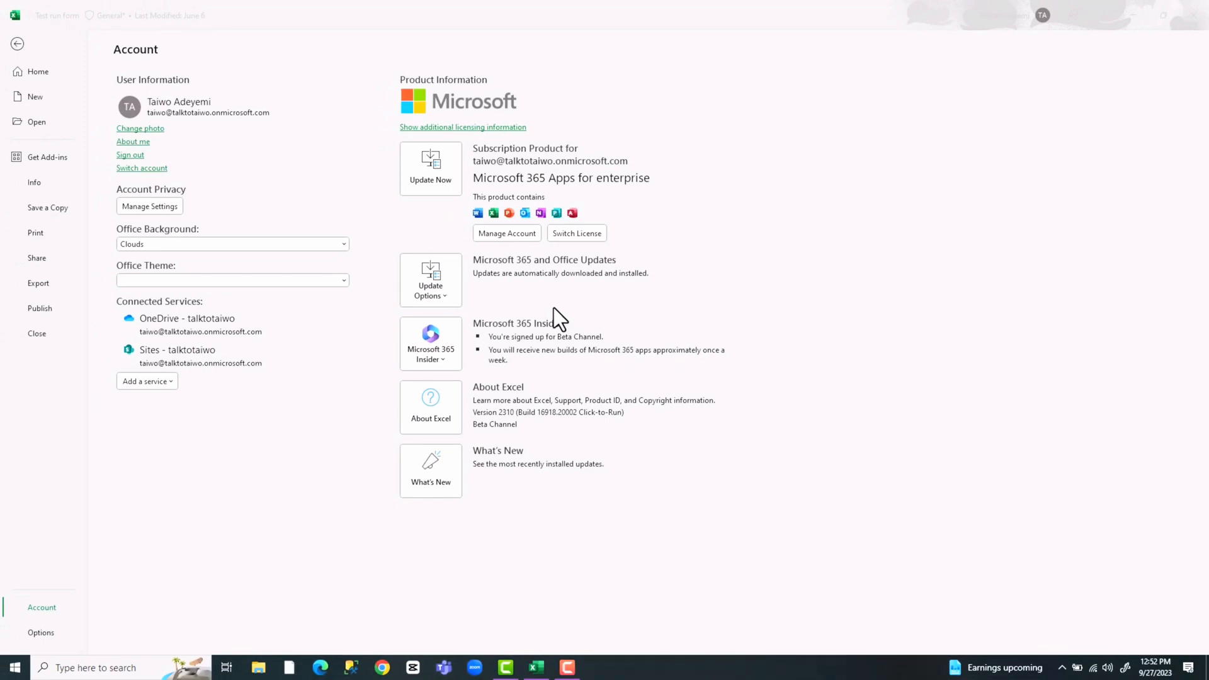
Launch Windows PowerShell ISE as Administrator from a Start menu search for 'power'.
left_click(20, 667)
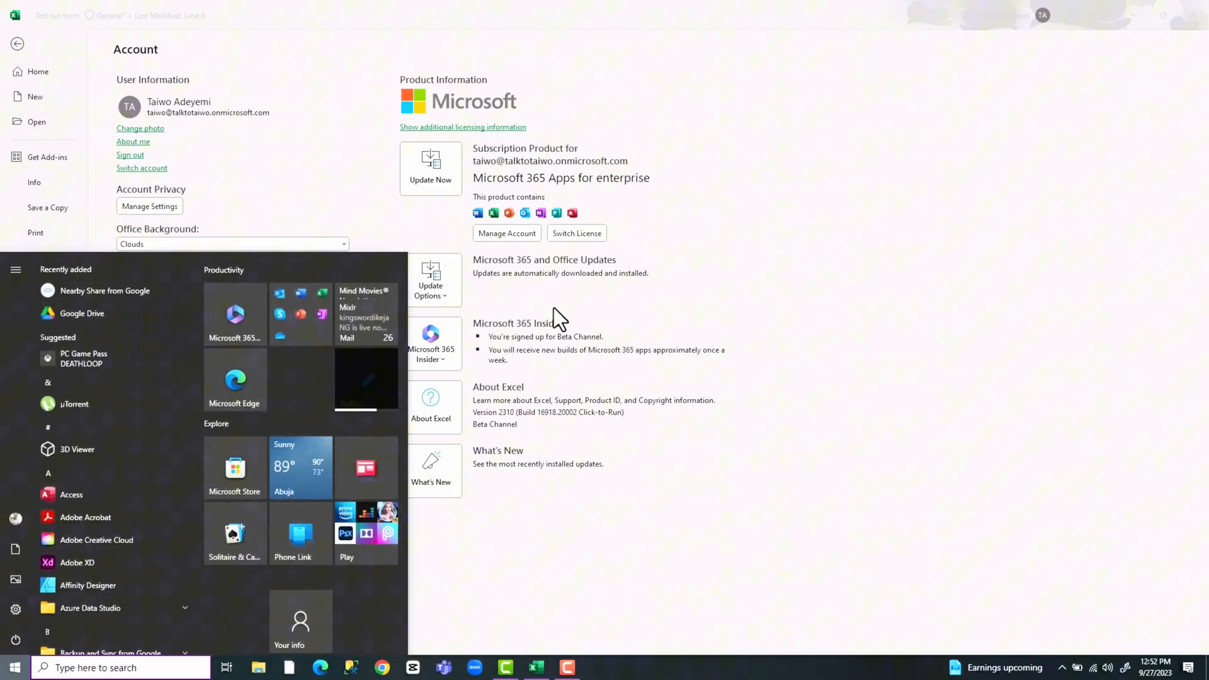
type("power")
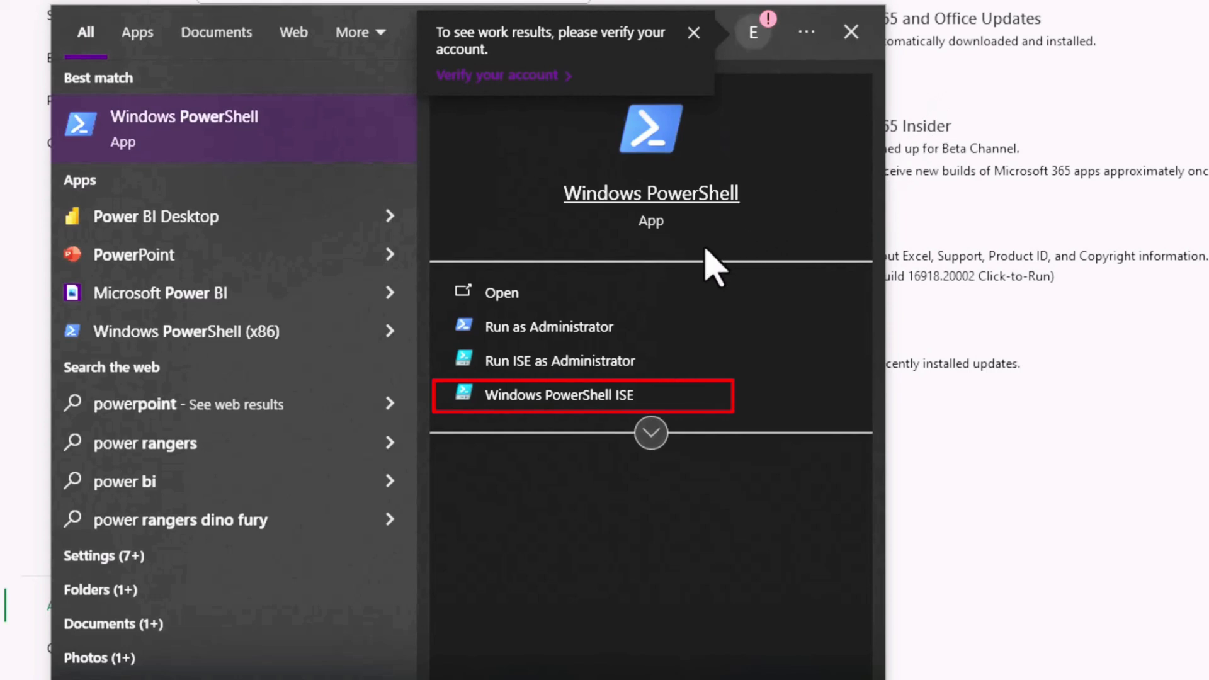
mouse_move(619, 325)
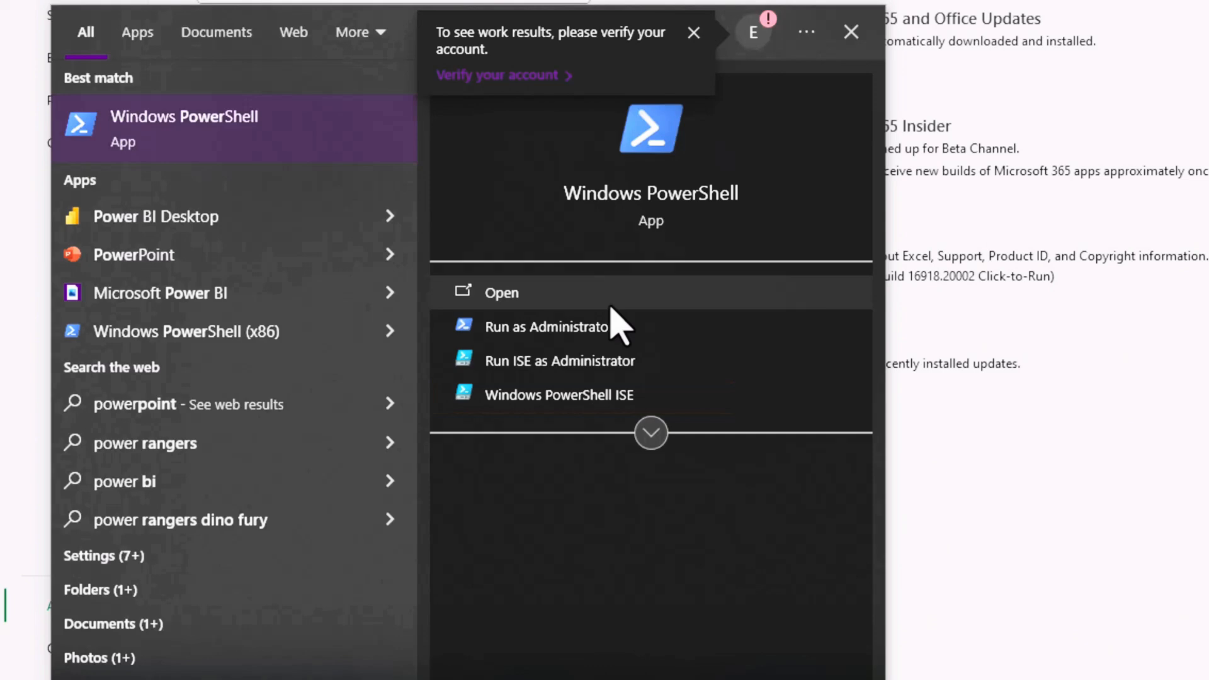
left_click(560, 360)
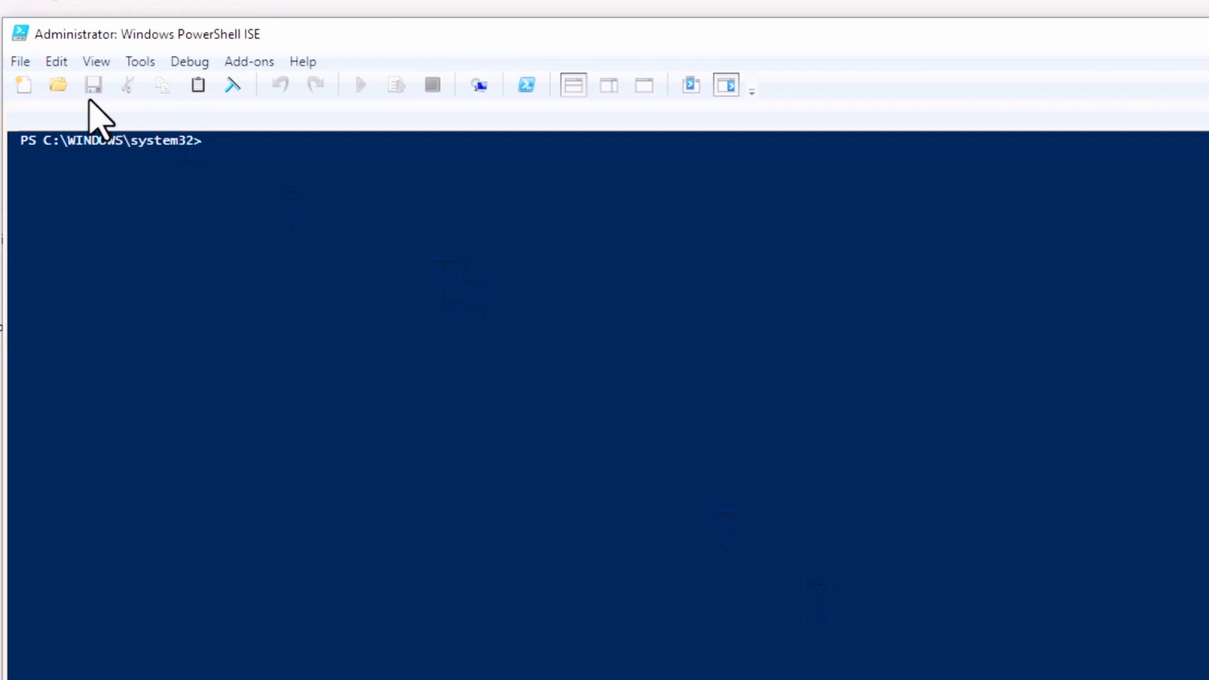
mouse_move(208, 89)
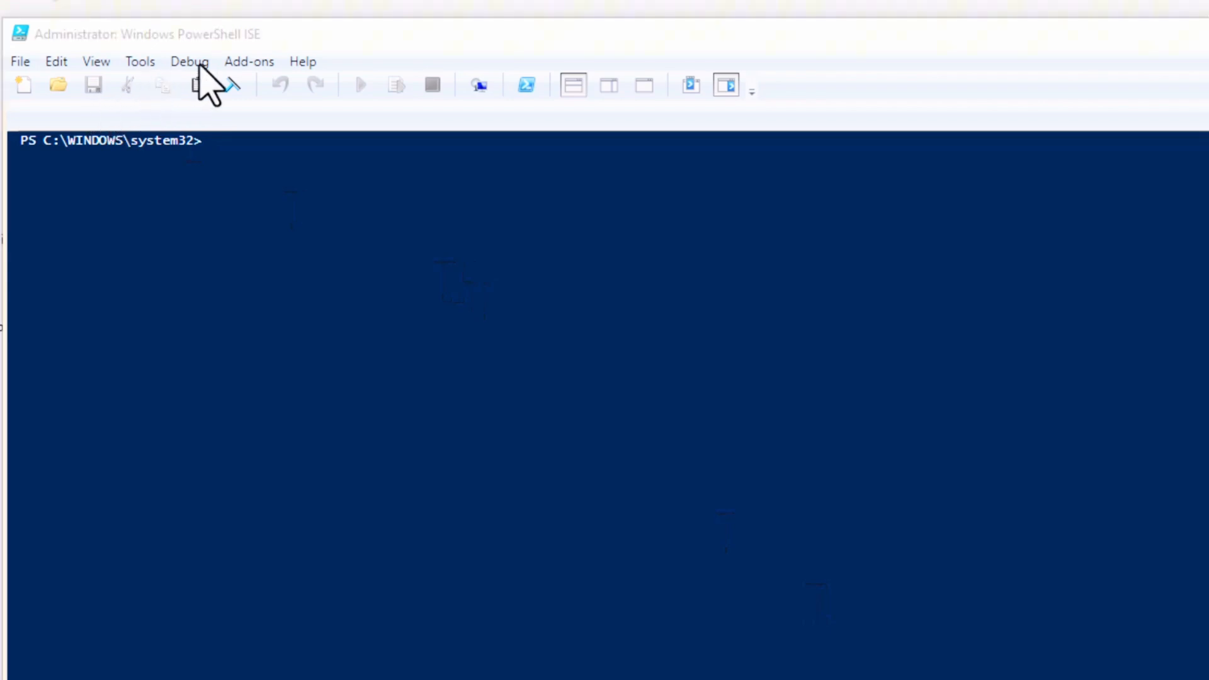
mouse_move(812, 65)
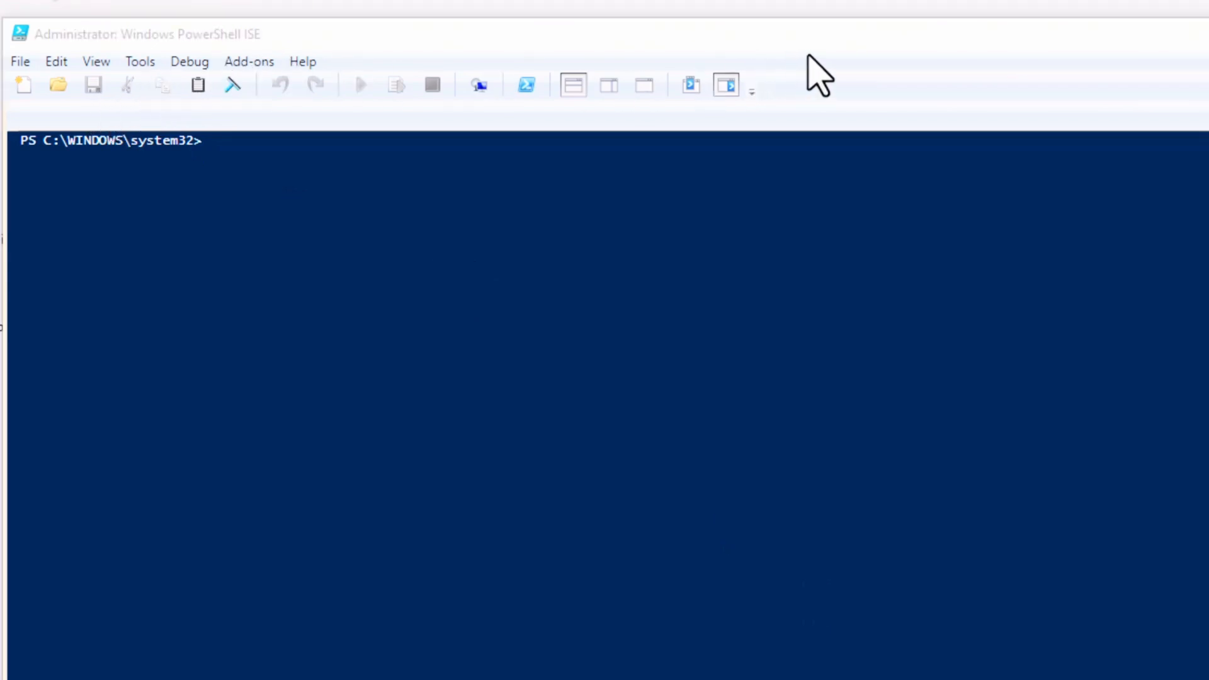
mouse_move(518, 145)
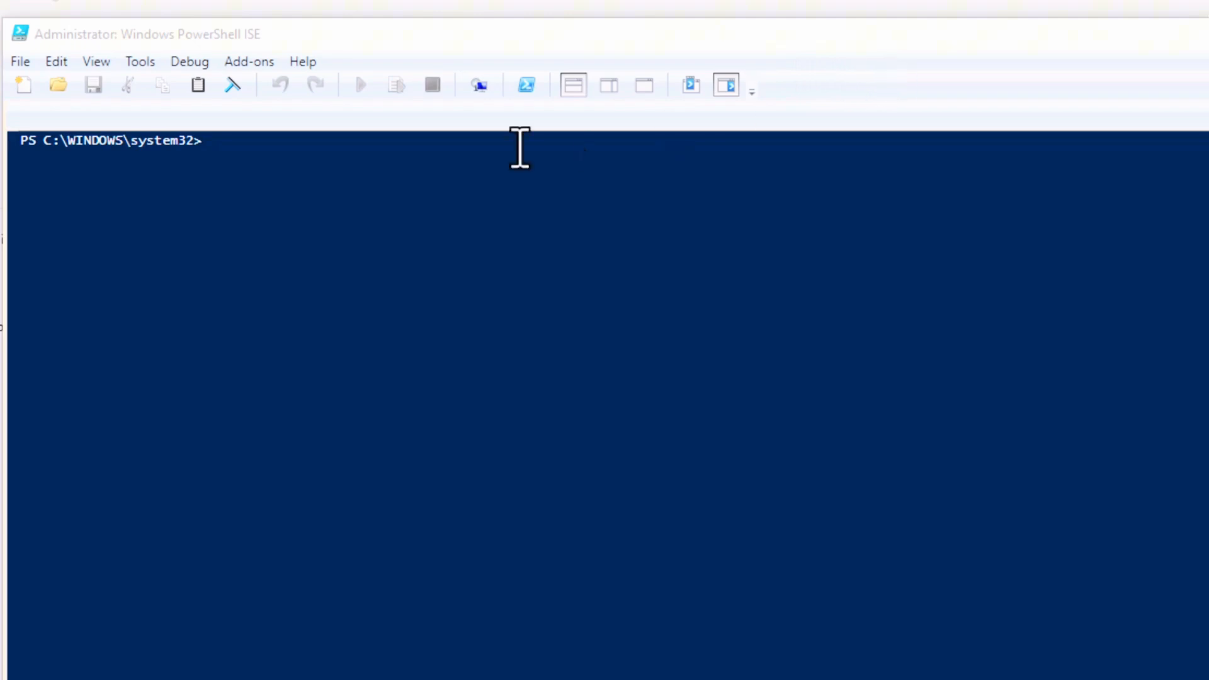
mouse_move(332, 162)
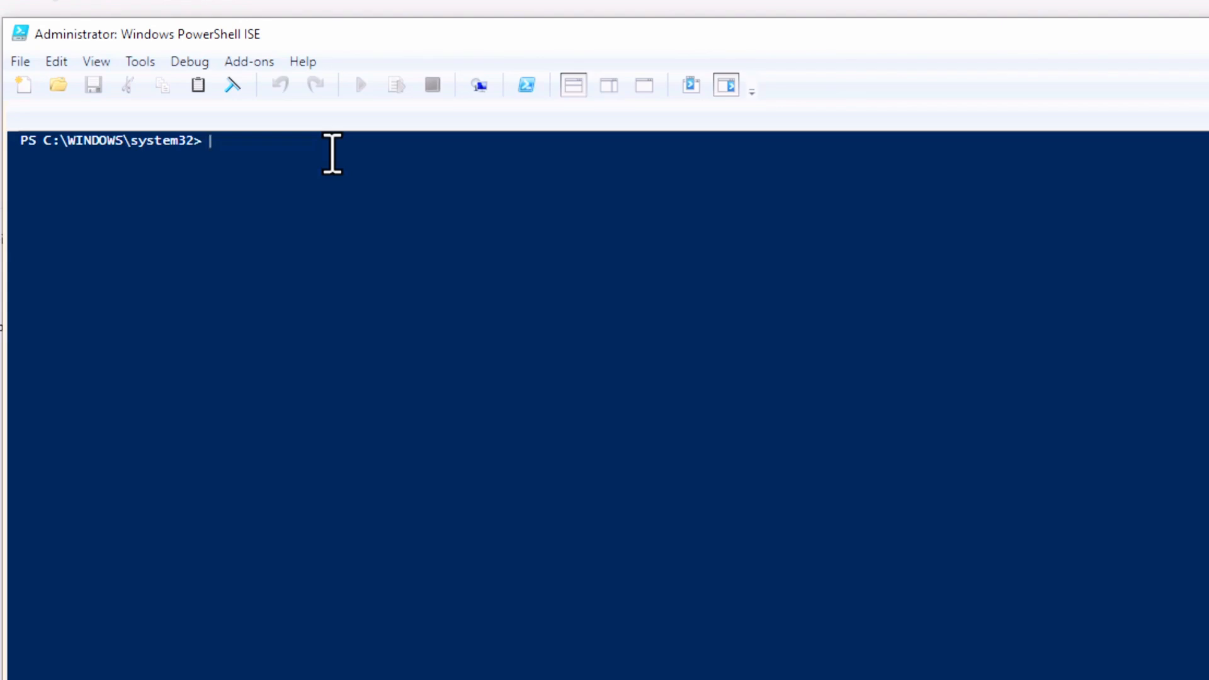
Change directory to "C:\Program Files\Common Files\microsoft shared\ClickToRun".
type("cd")
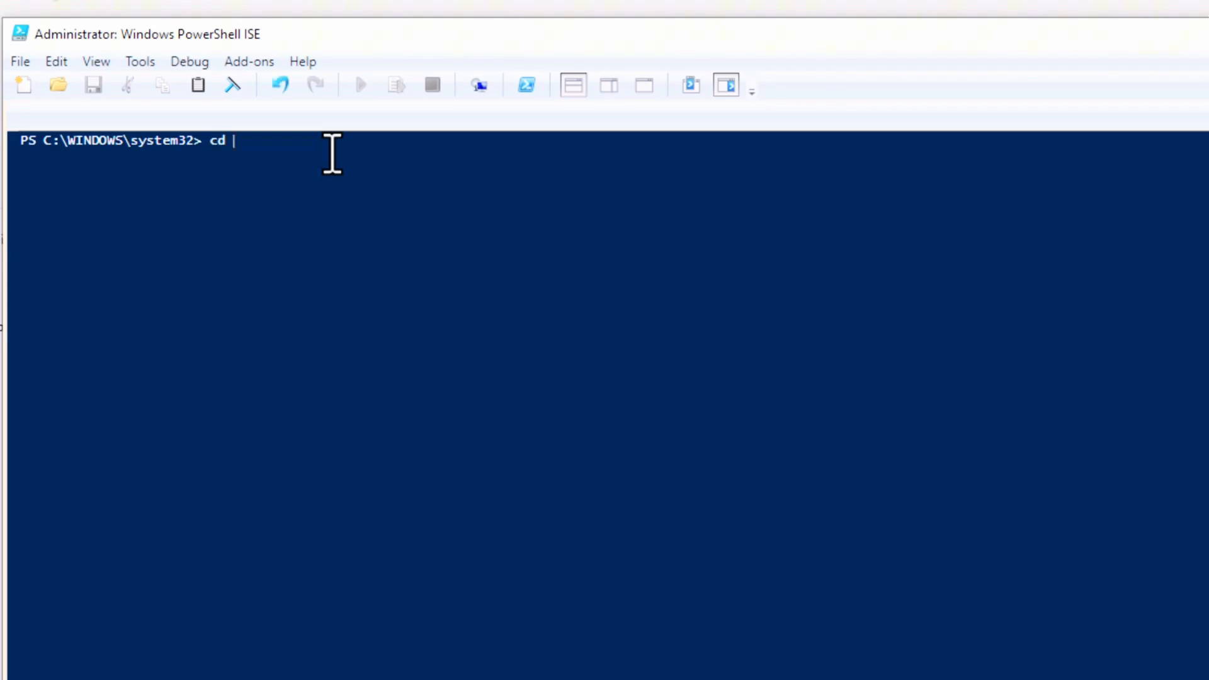
type("\"C:")
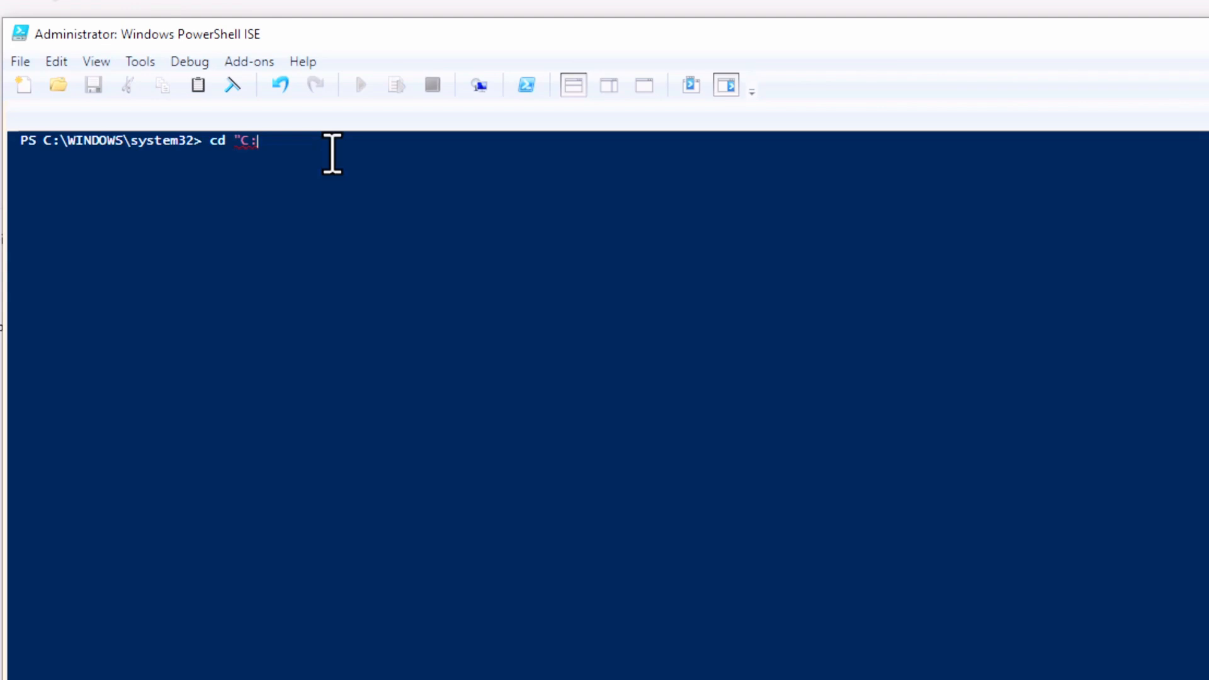
type("\\Program Files\\com")
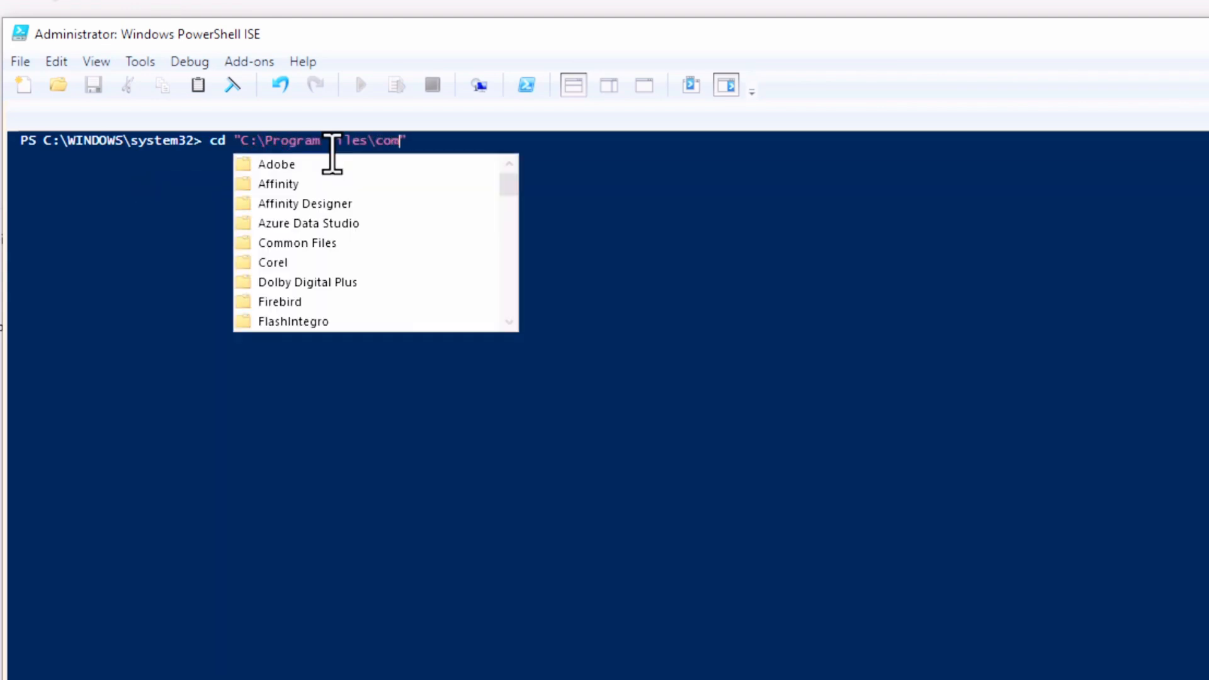
left_click(298, 243)
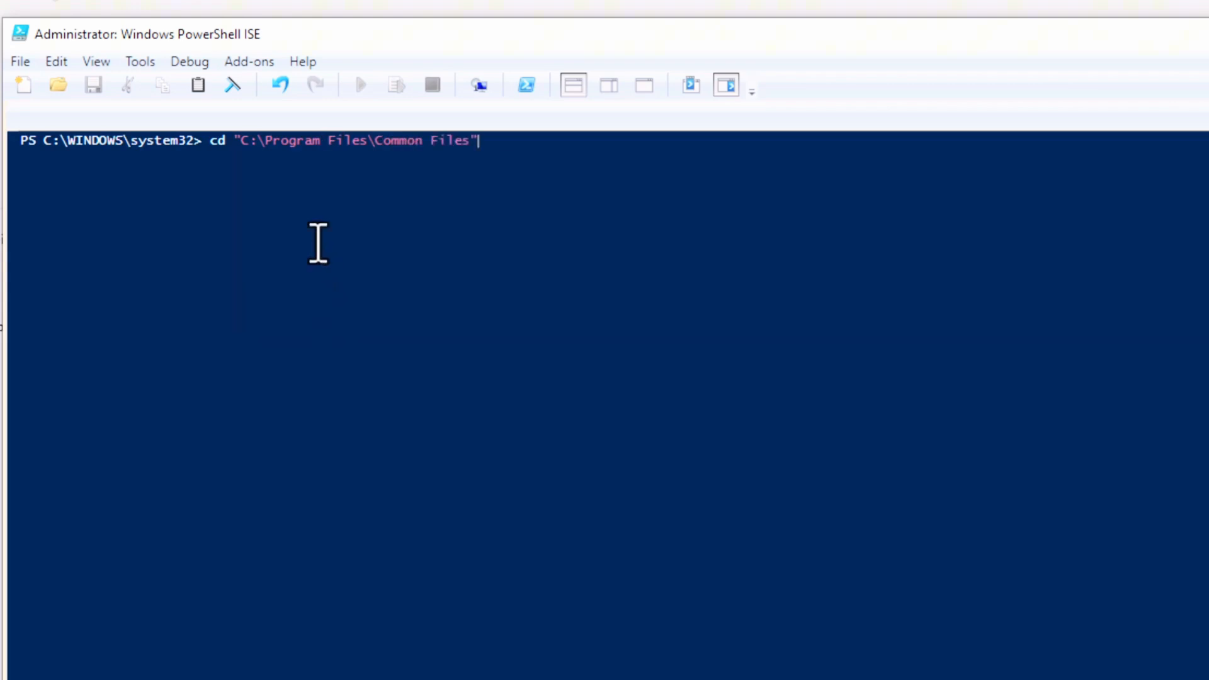
type("Micr")
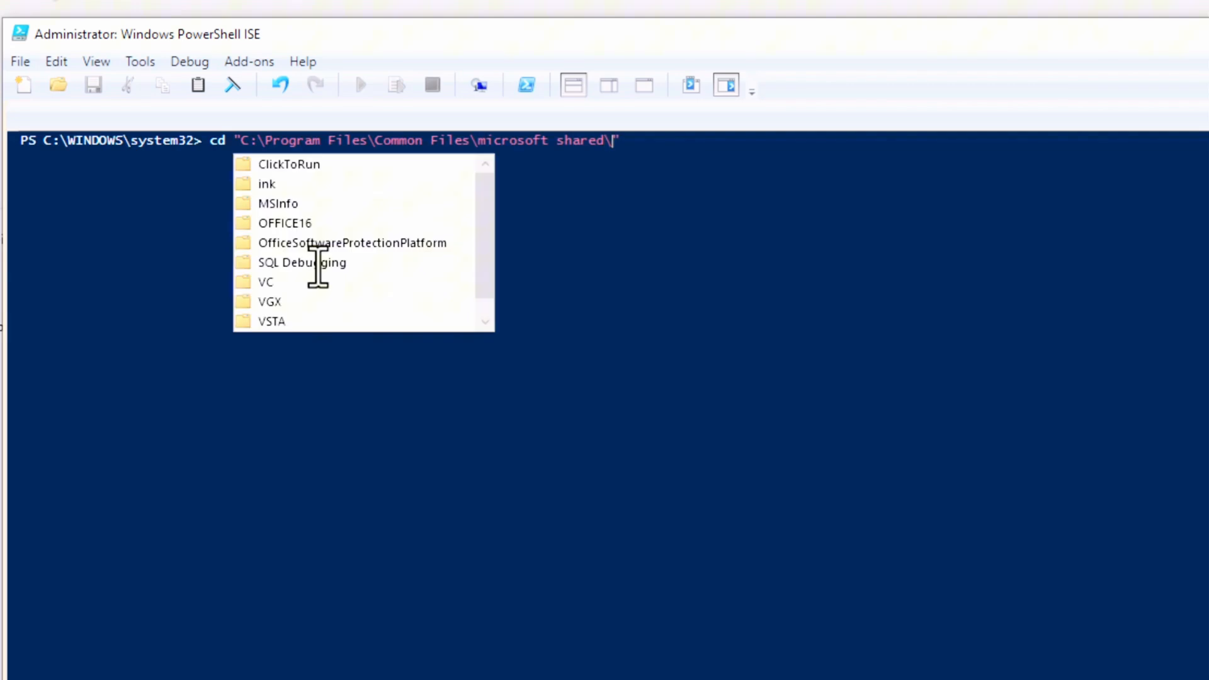
type("click")
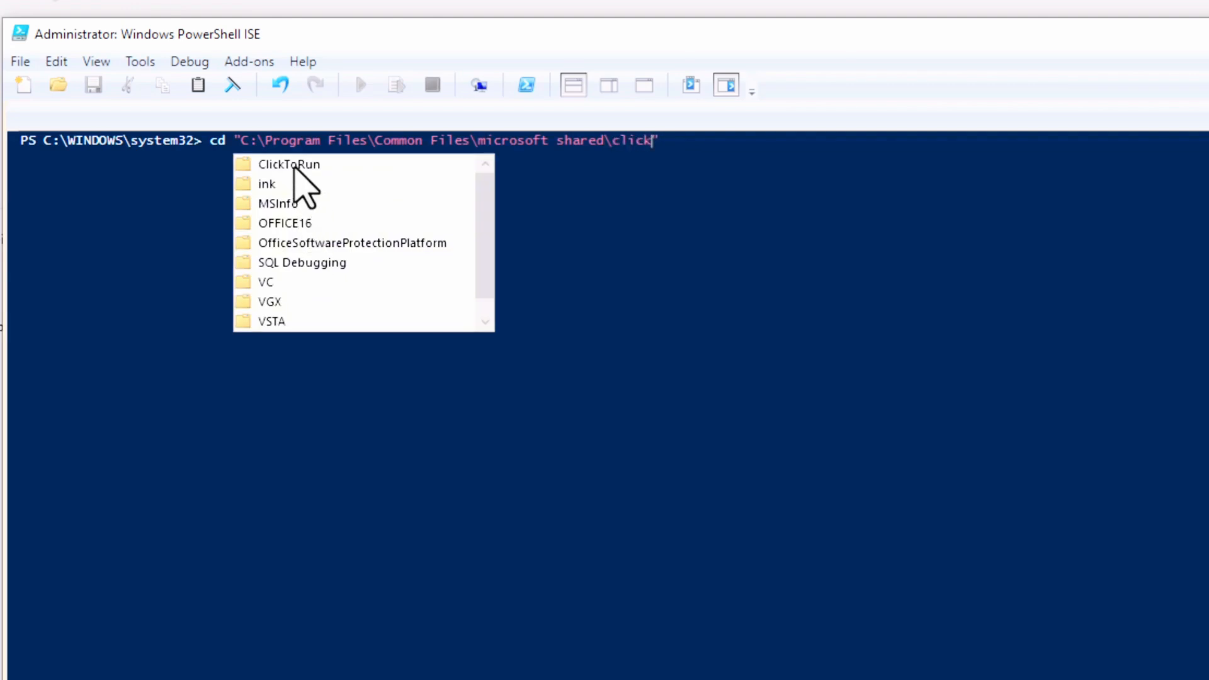
key("Enter")
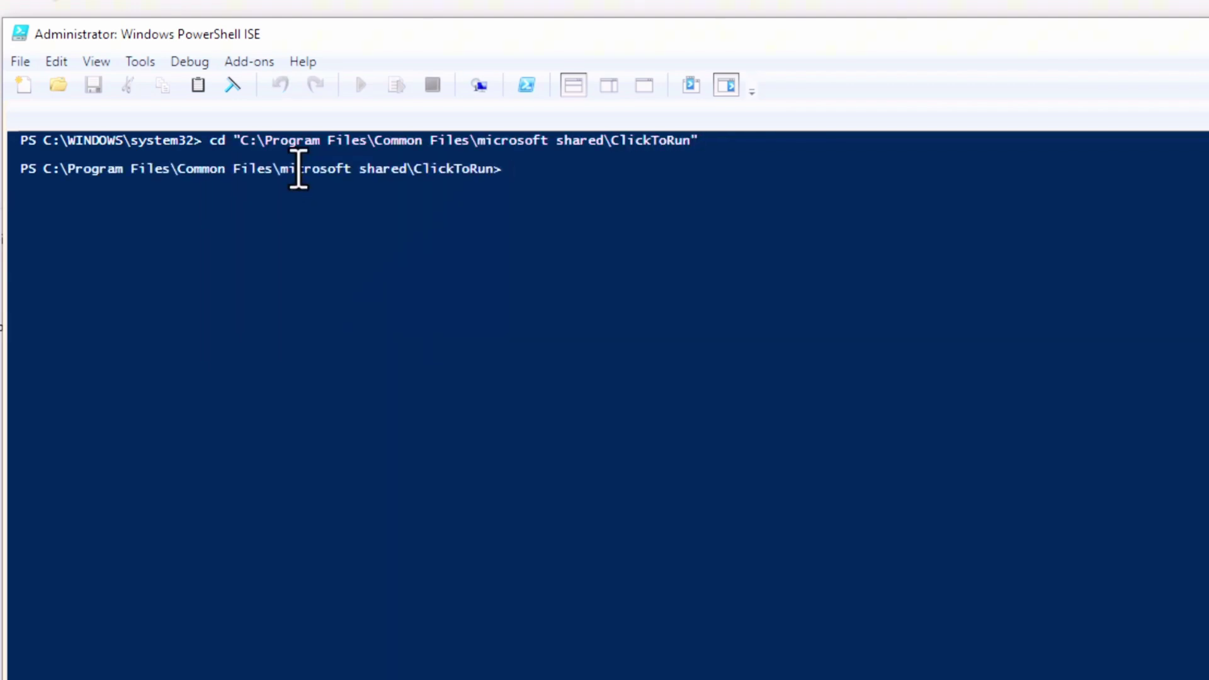
Run .\OfficeC2RClient.exe /changesetting Channel=CurrentChannel.
type(".\\OfficeC2RClient.exe /change")
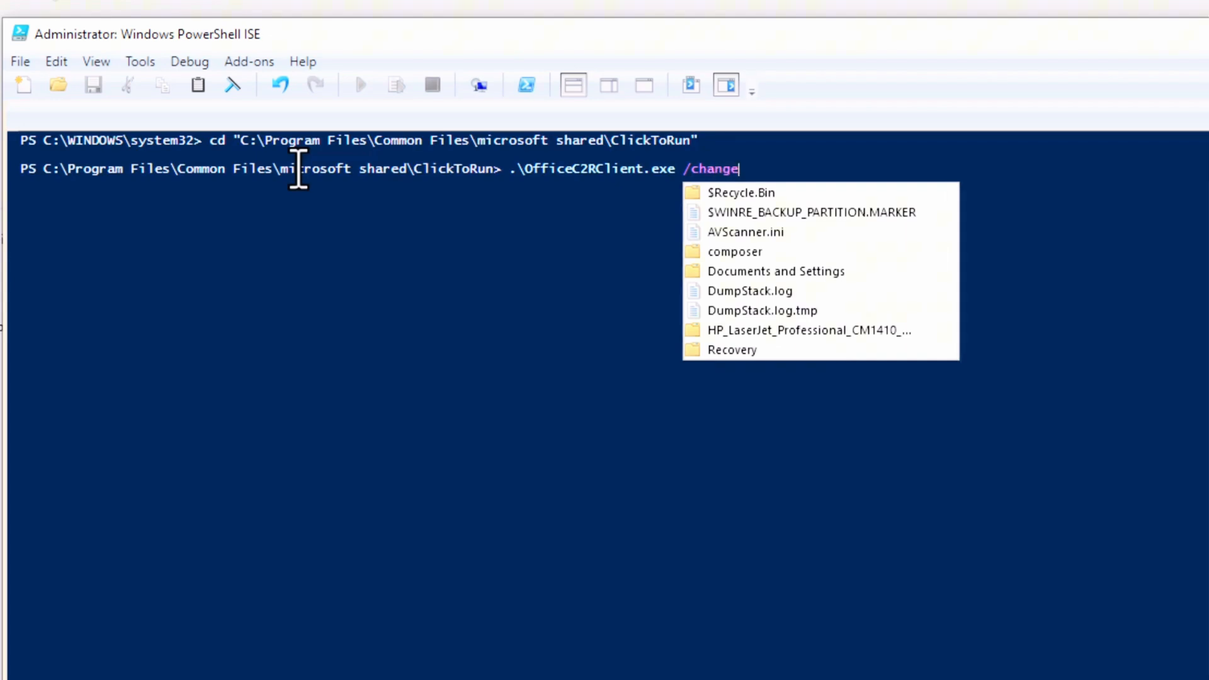
type("setting Channel =")
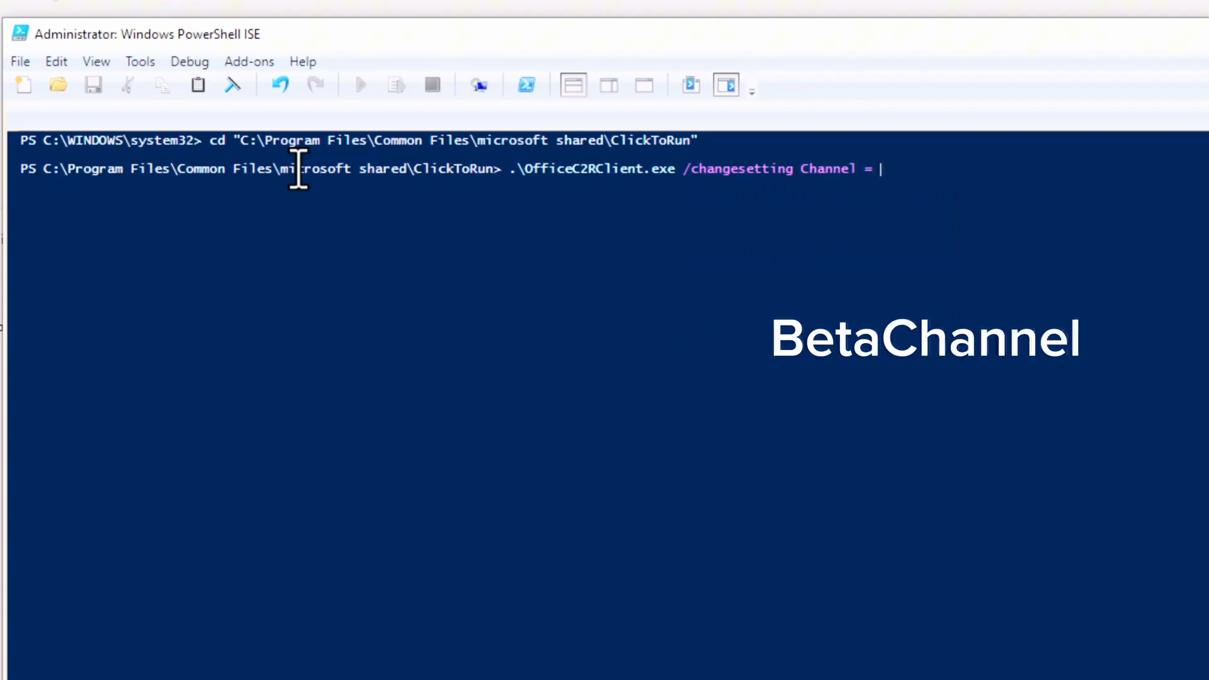
type("CurrentChannel")
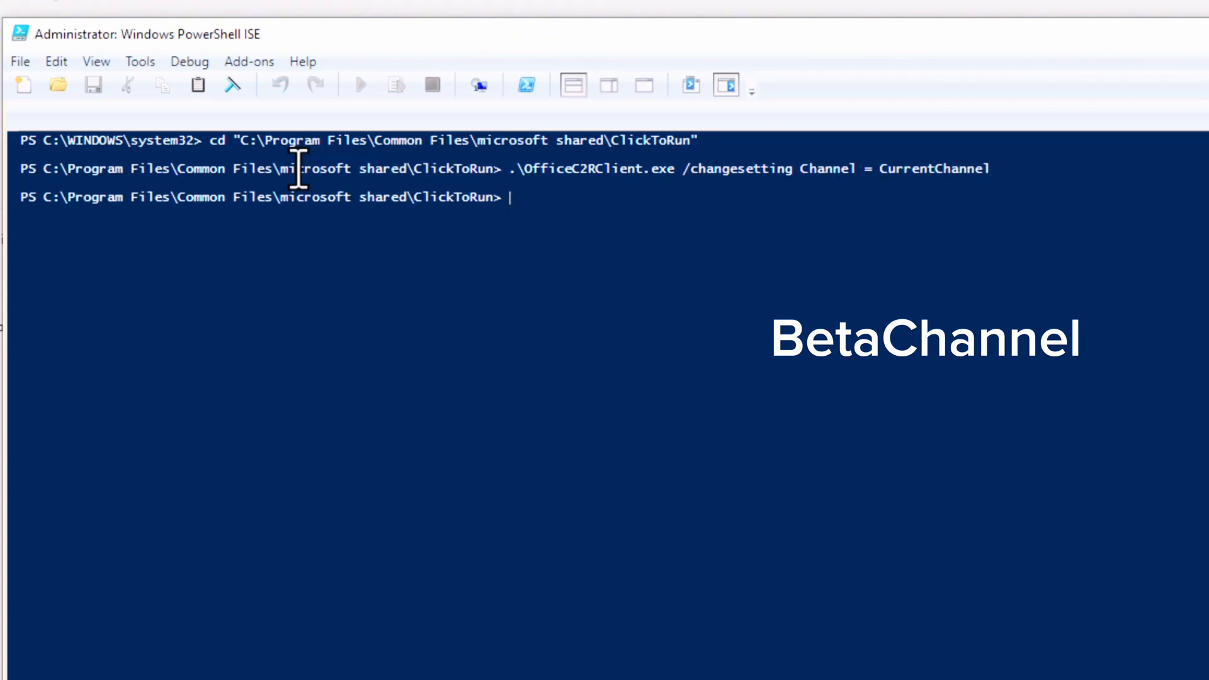
Run .\OfficeC2RClient.exe /update user to force an Office update.
type(".\\OfficeC2RClient.exe")
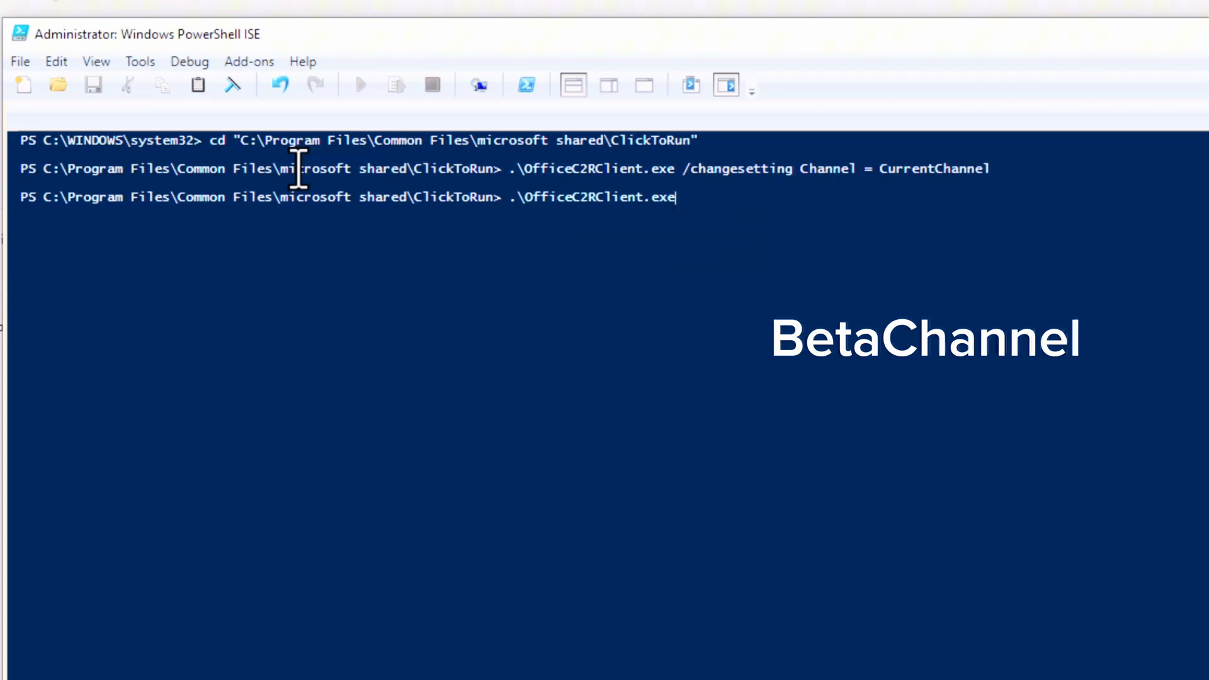
type("/updat")
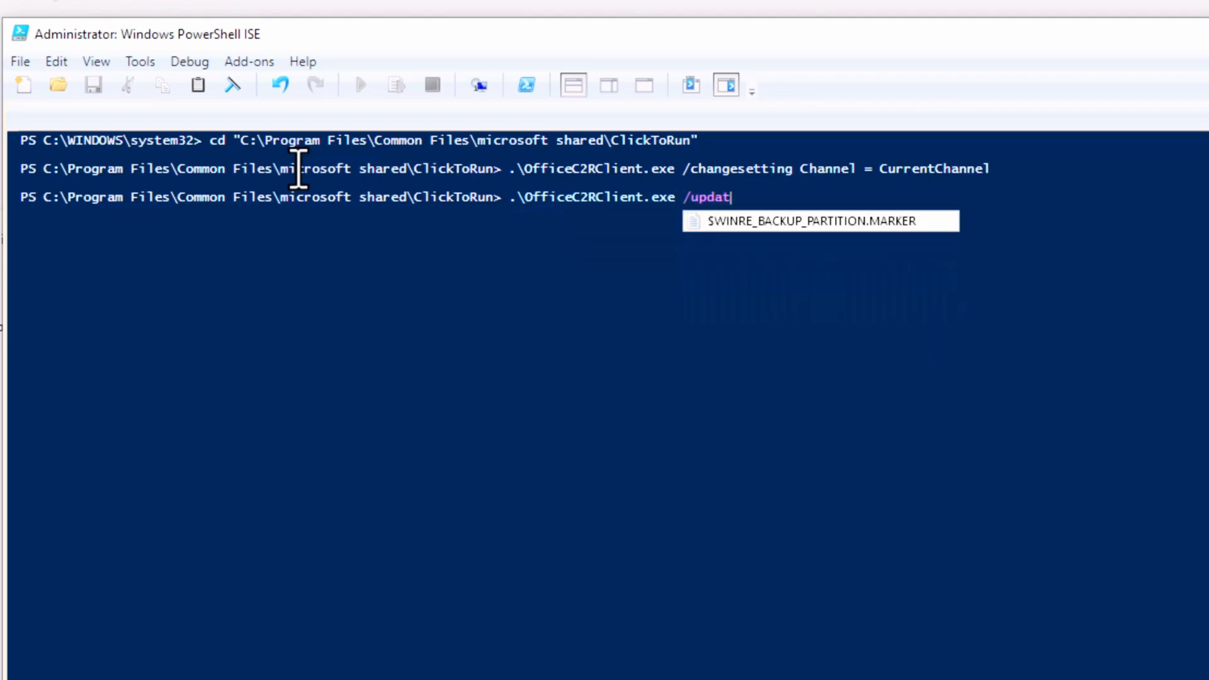
type("e user")
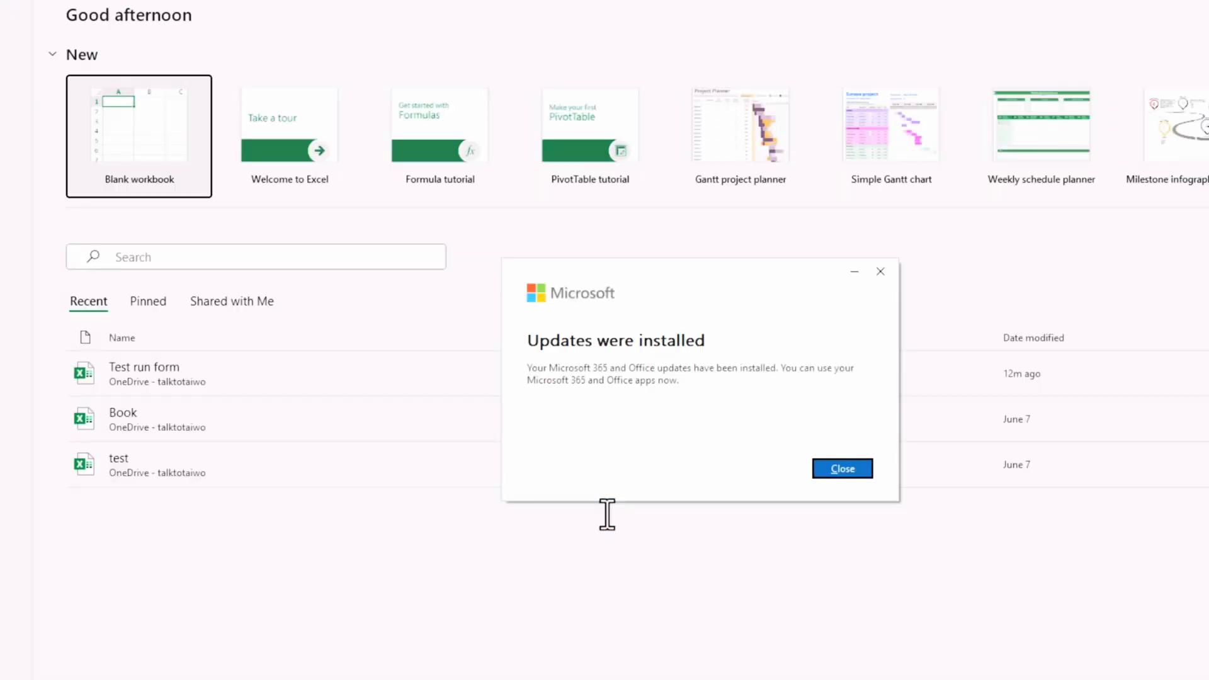
mouse_move(725, 405)
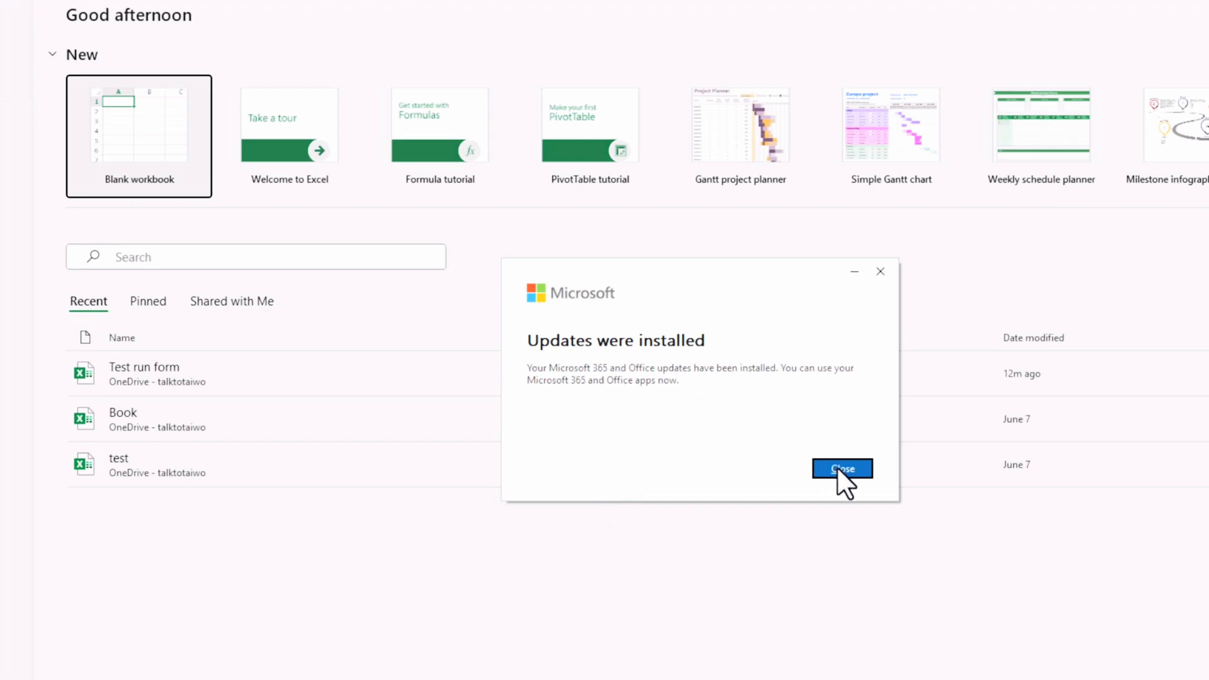
Dismiss the 'Updates were installed' notice.
left_click(842, 469)
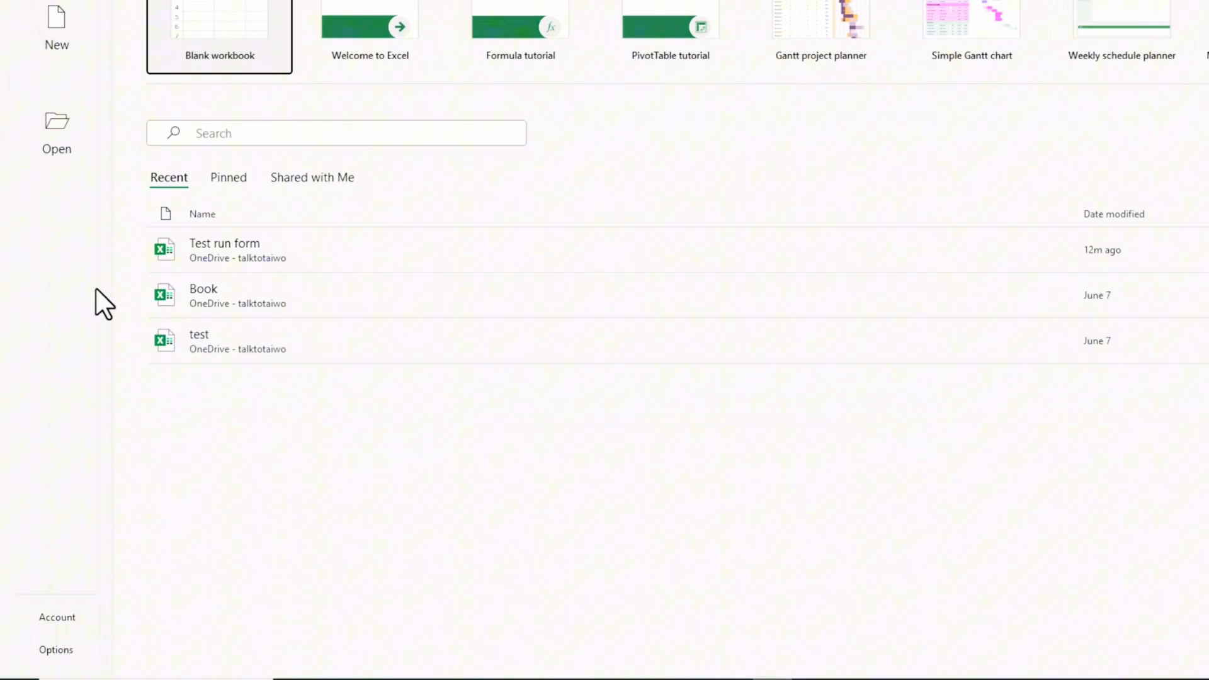
Show the Account page confirming Version 2310 on the Beta Channel.
left_click(52, 617)
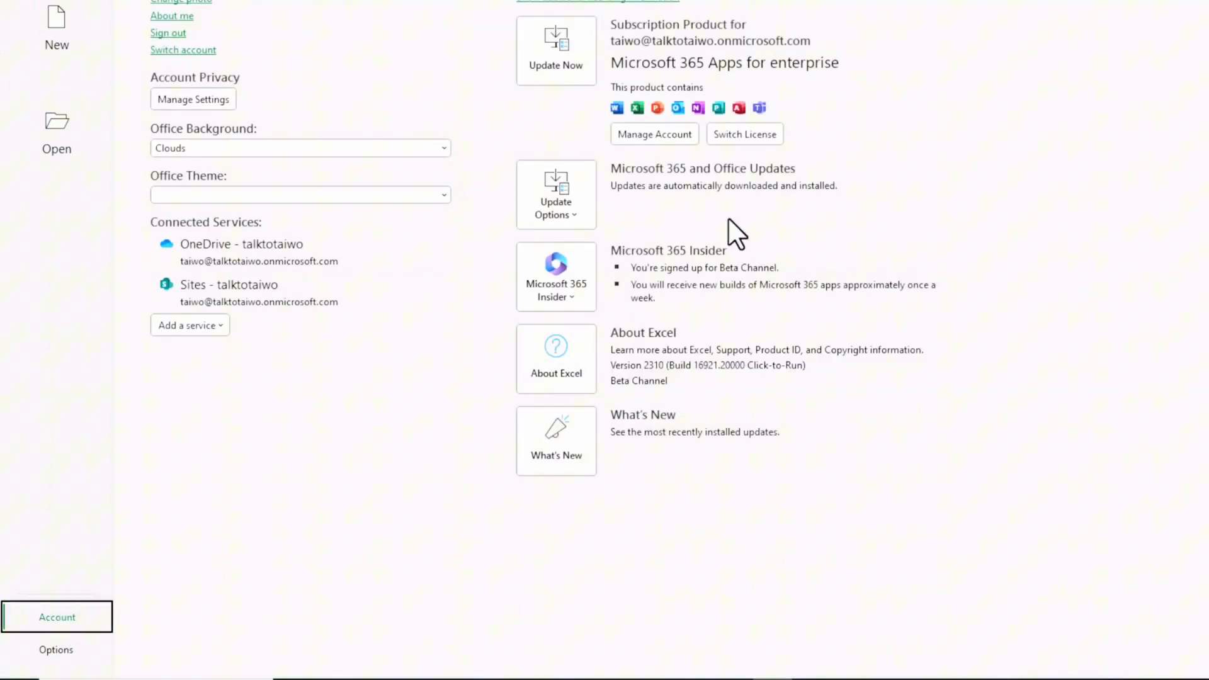
mouse_move(720, 247)
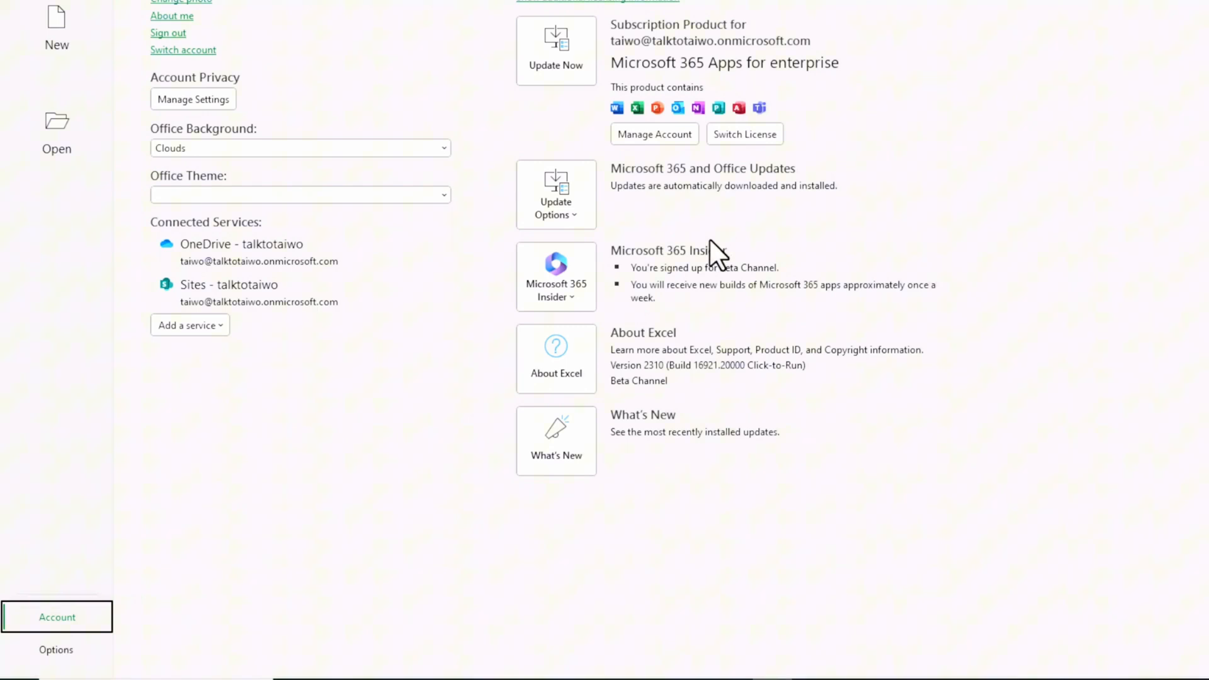
mouse_move(745, 321)
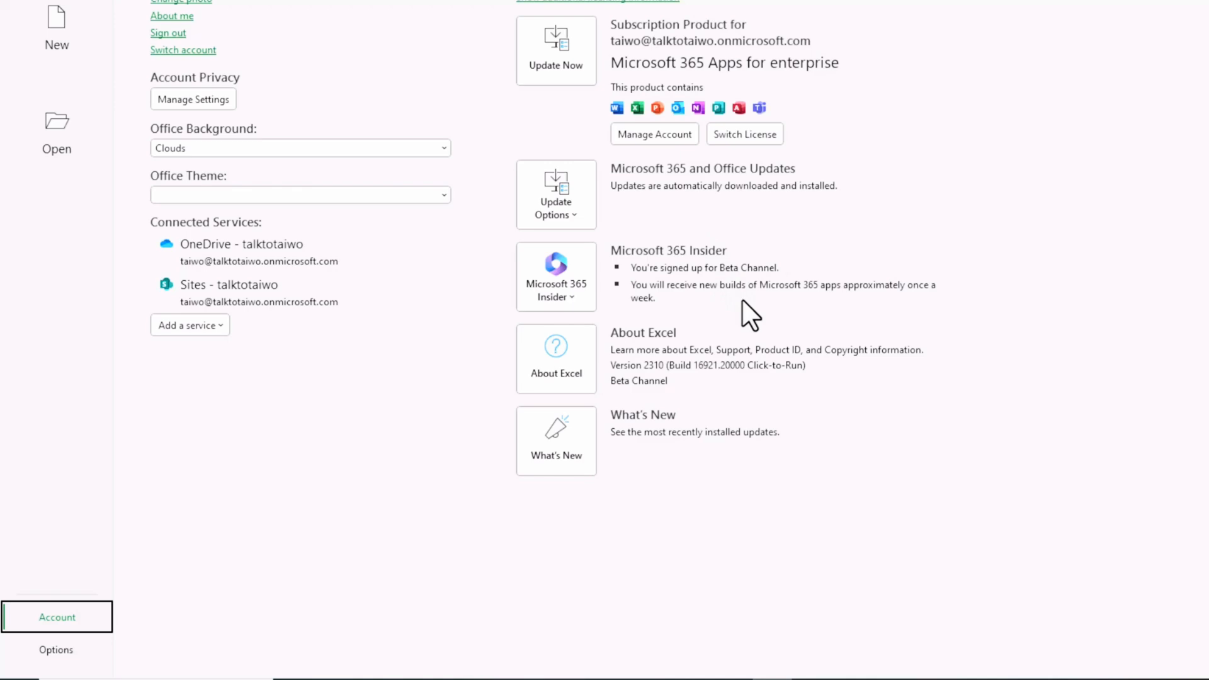